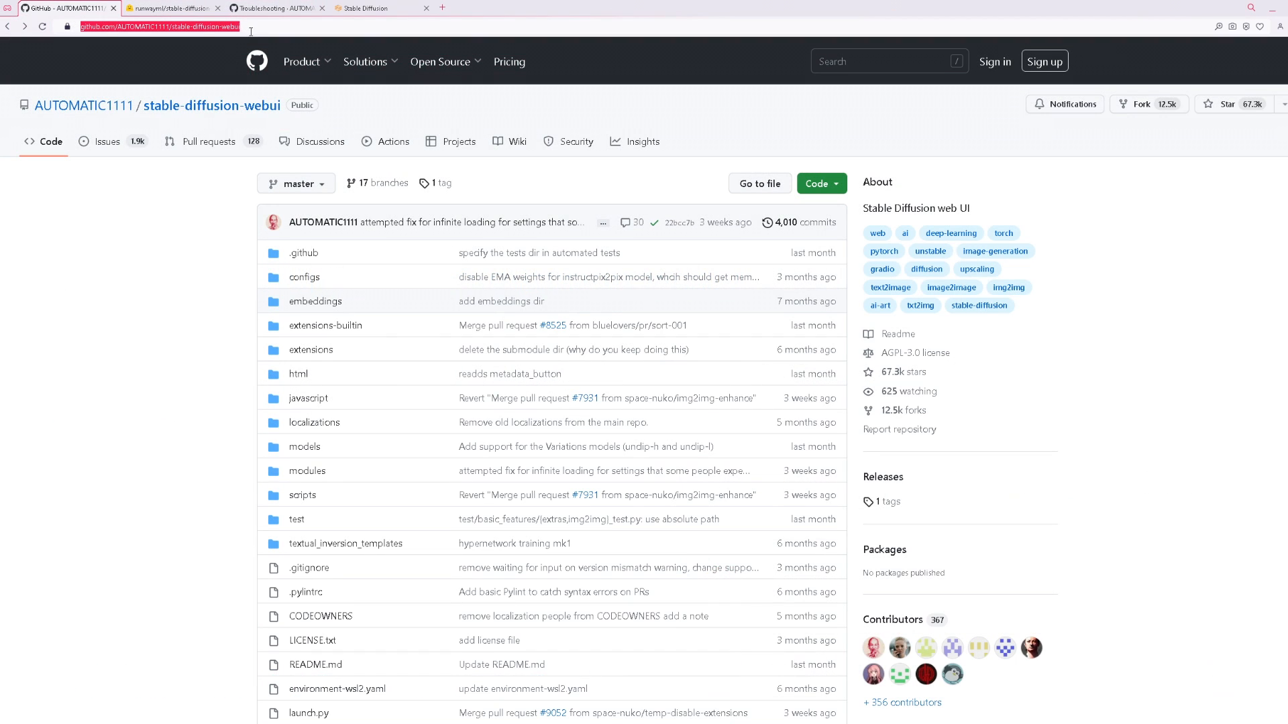
- Open the Python 3.10.6 download and install it with 'Add Python 3.10 to PATH' ticked
scroll("down", 3)
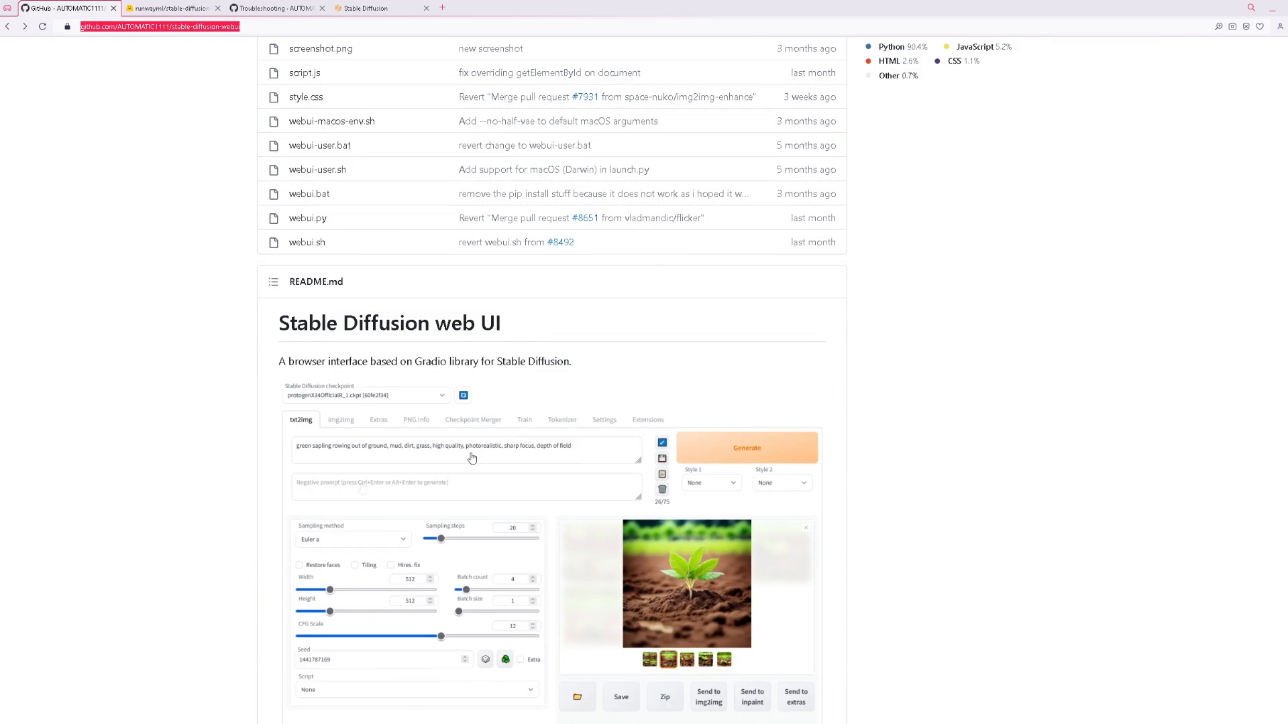
scroll("down", 3)
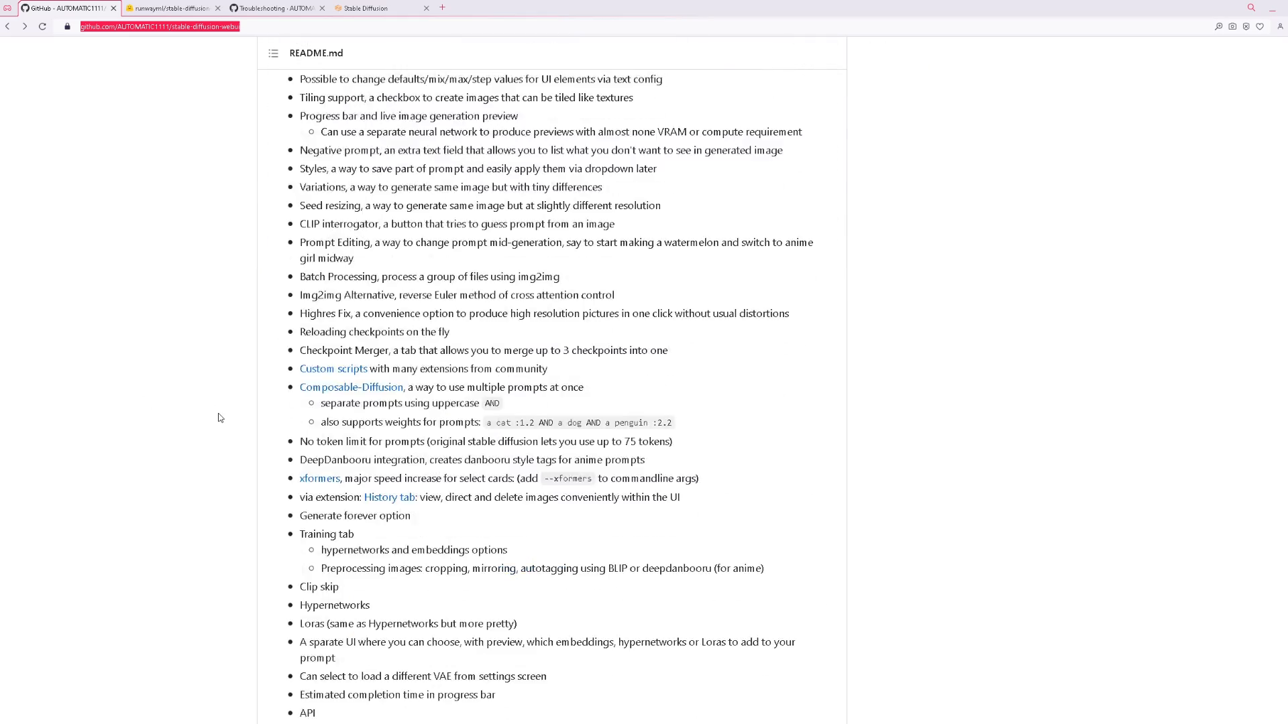
scroll("down", 3)
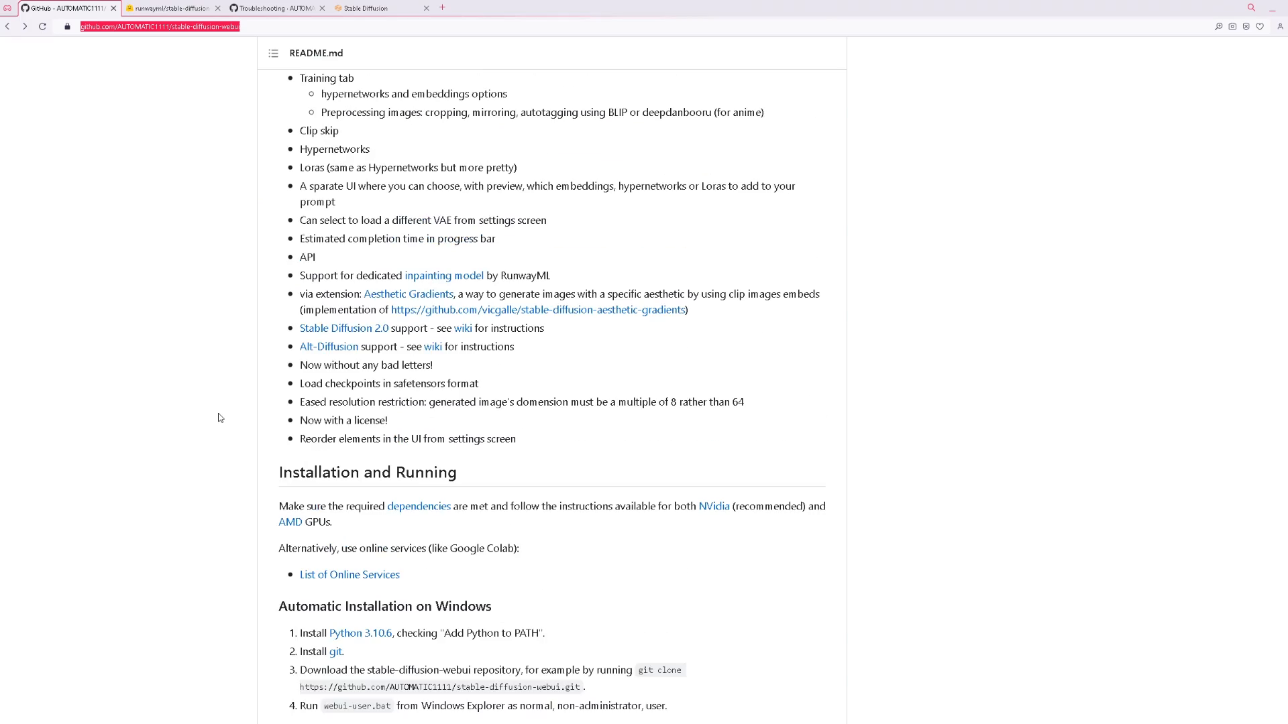
scroll("down", 3)
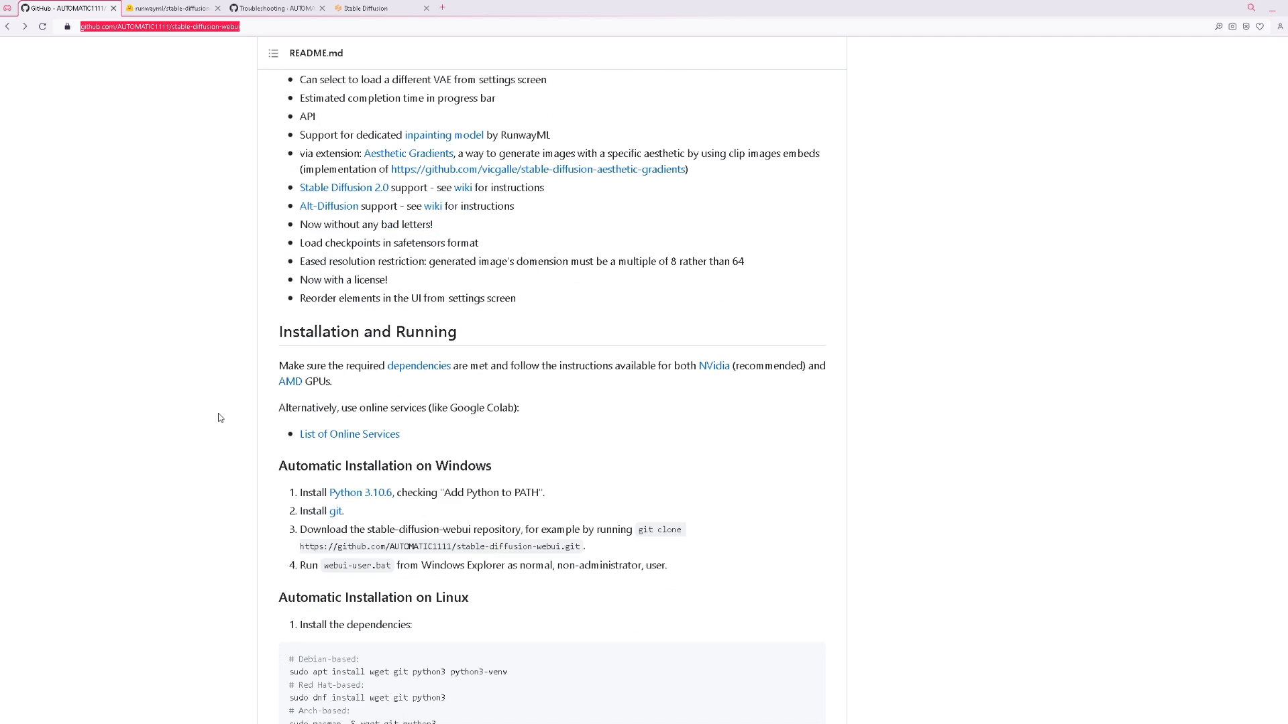
scroll("down", 3)
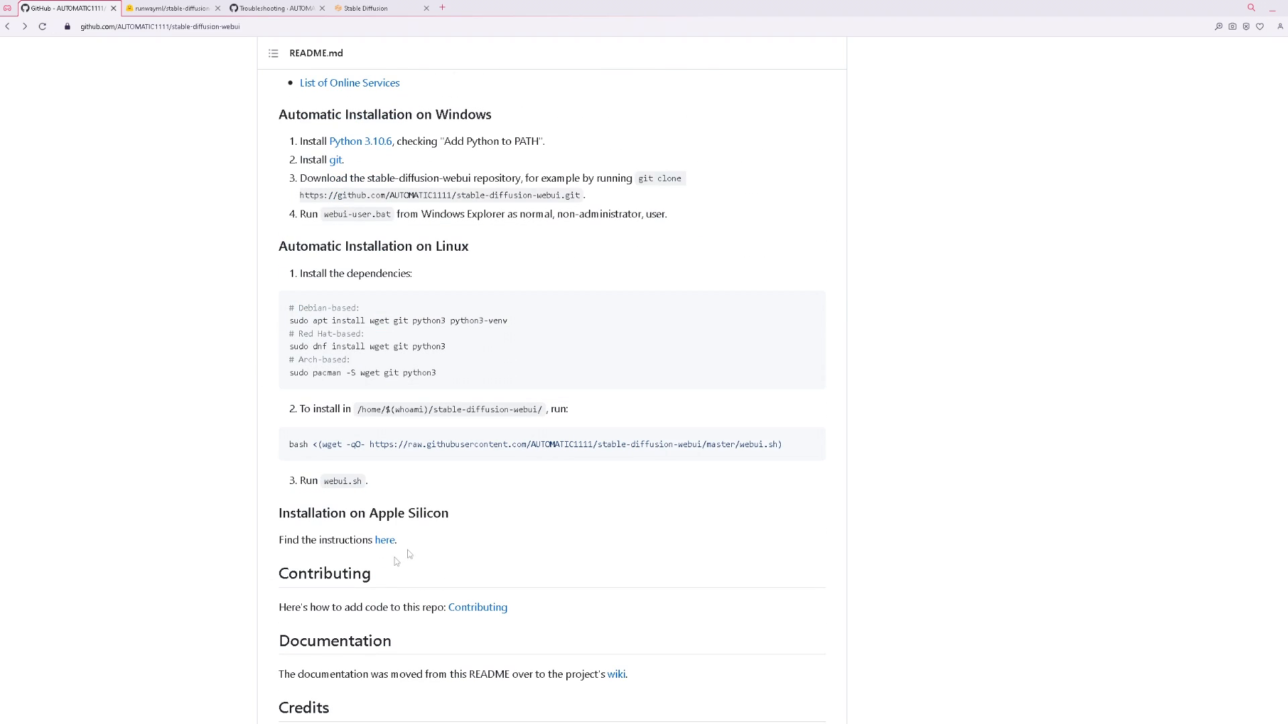
scroll("up", 3)
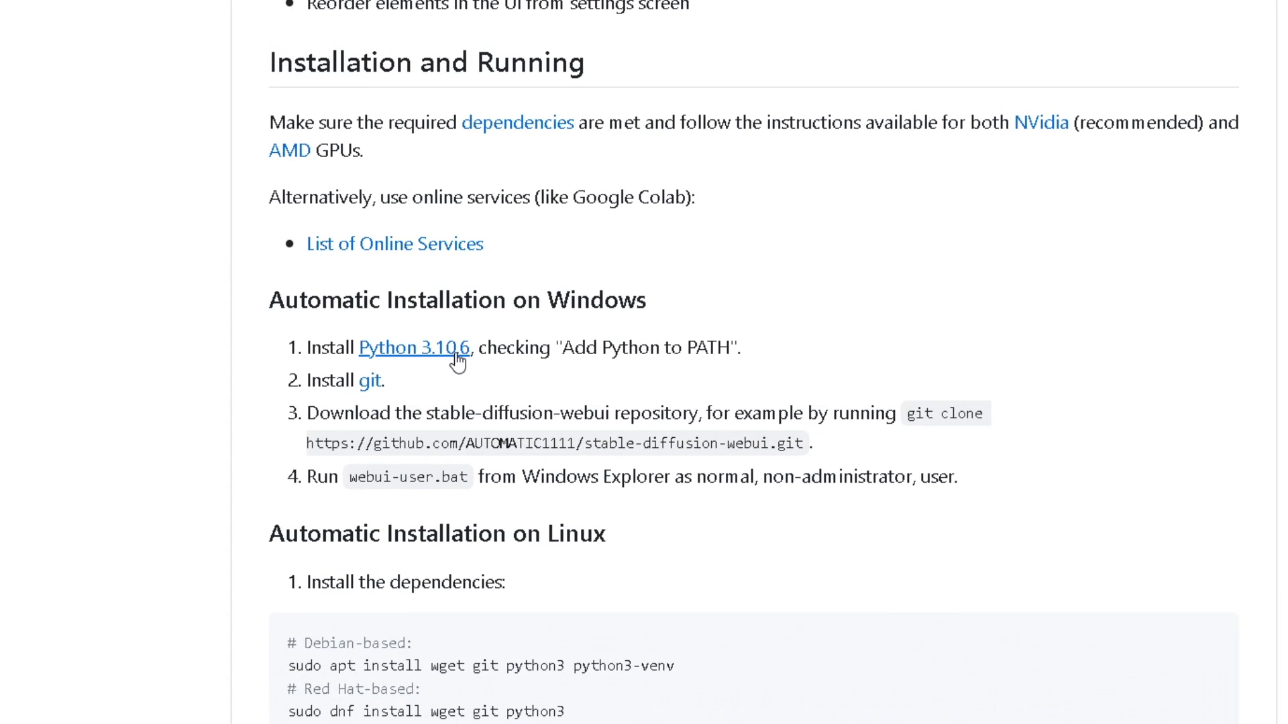
mouse_move(439, 380)
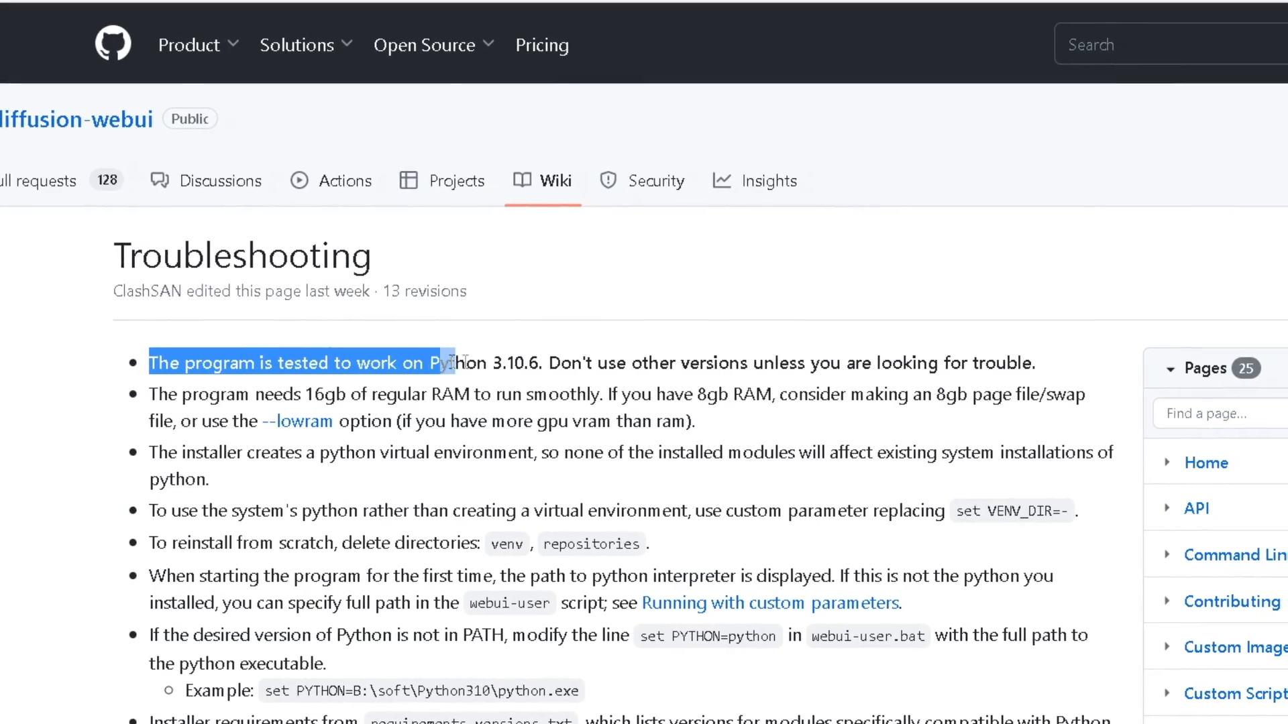
right_click(396, 347)
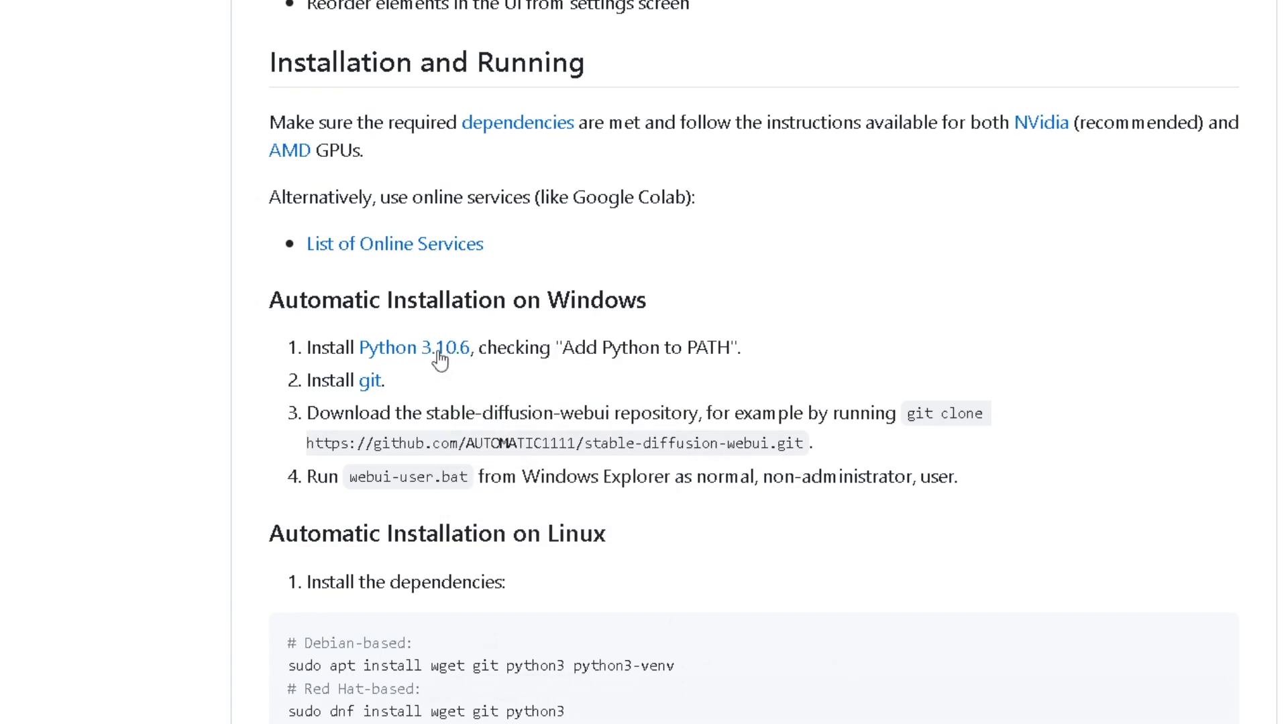
left_click(416, 348)
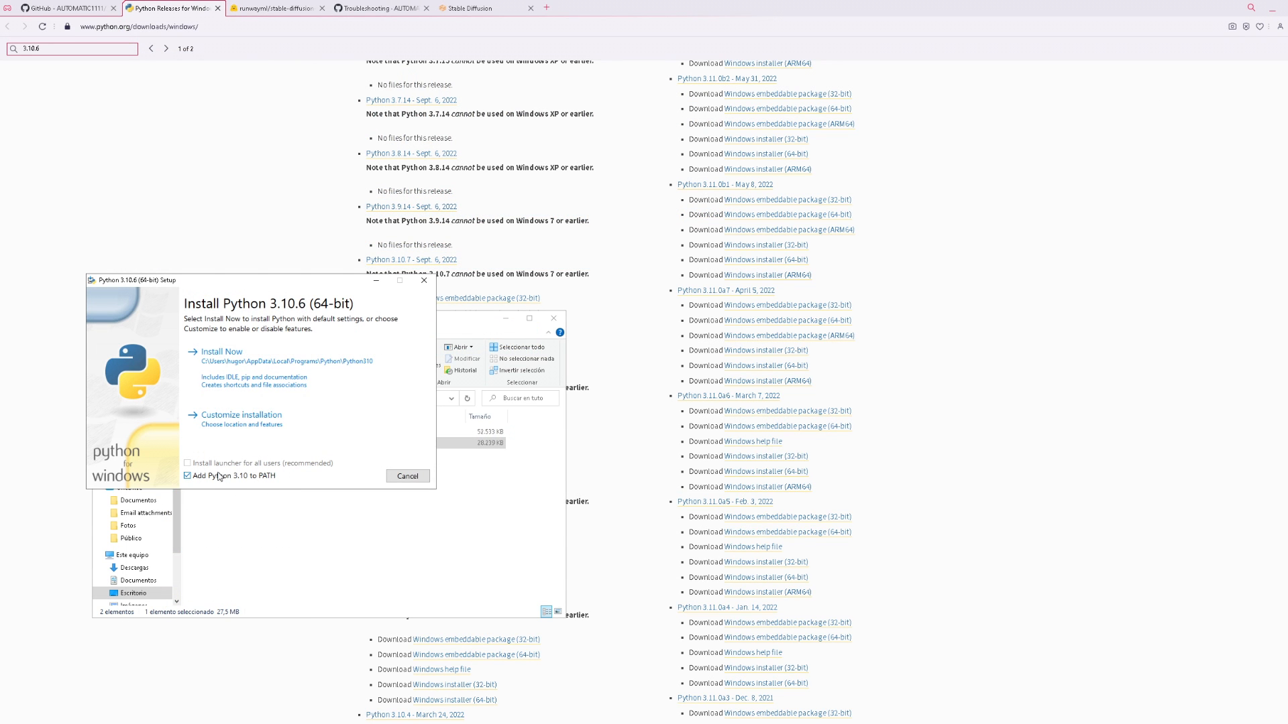
left_click(222, 351)
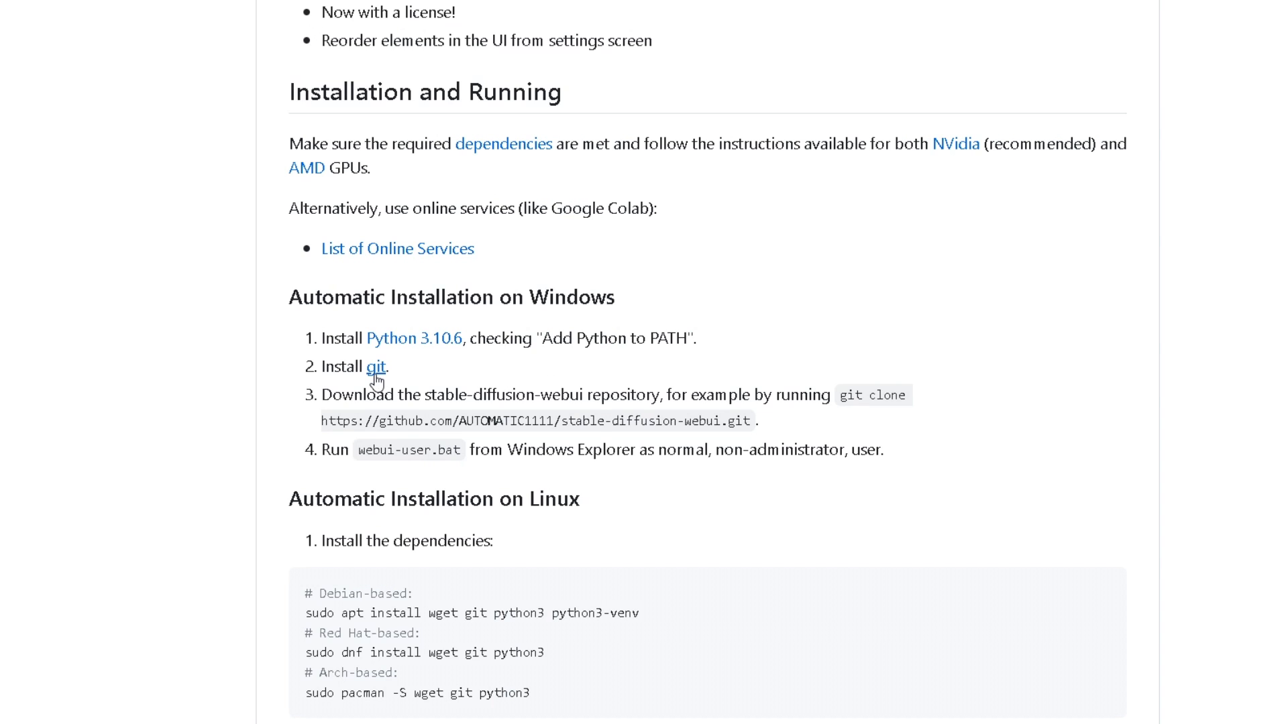
- Download and launch the 64-bit Git for Windows setup, allowing the UAC prompt
left_click(373, 366)
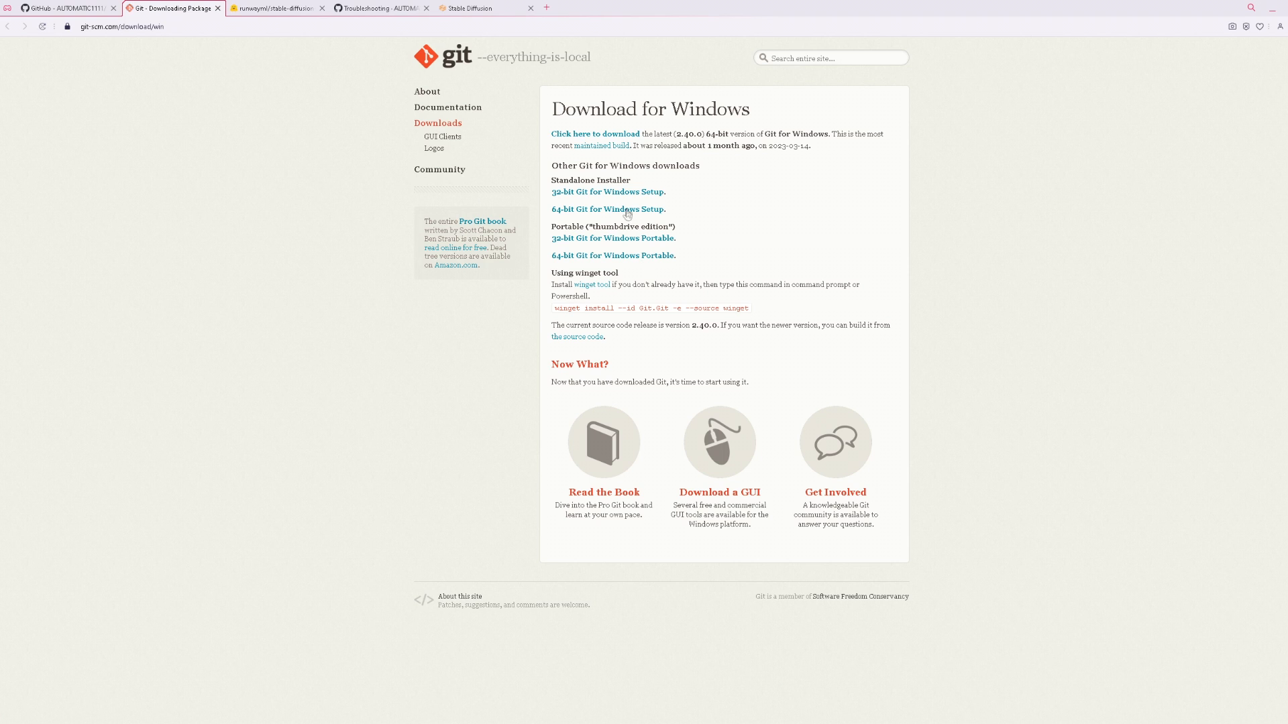
left_click(607, 208)
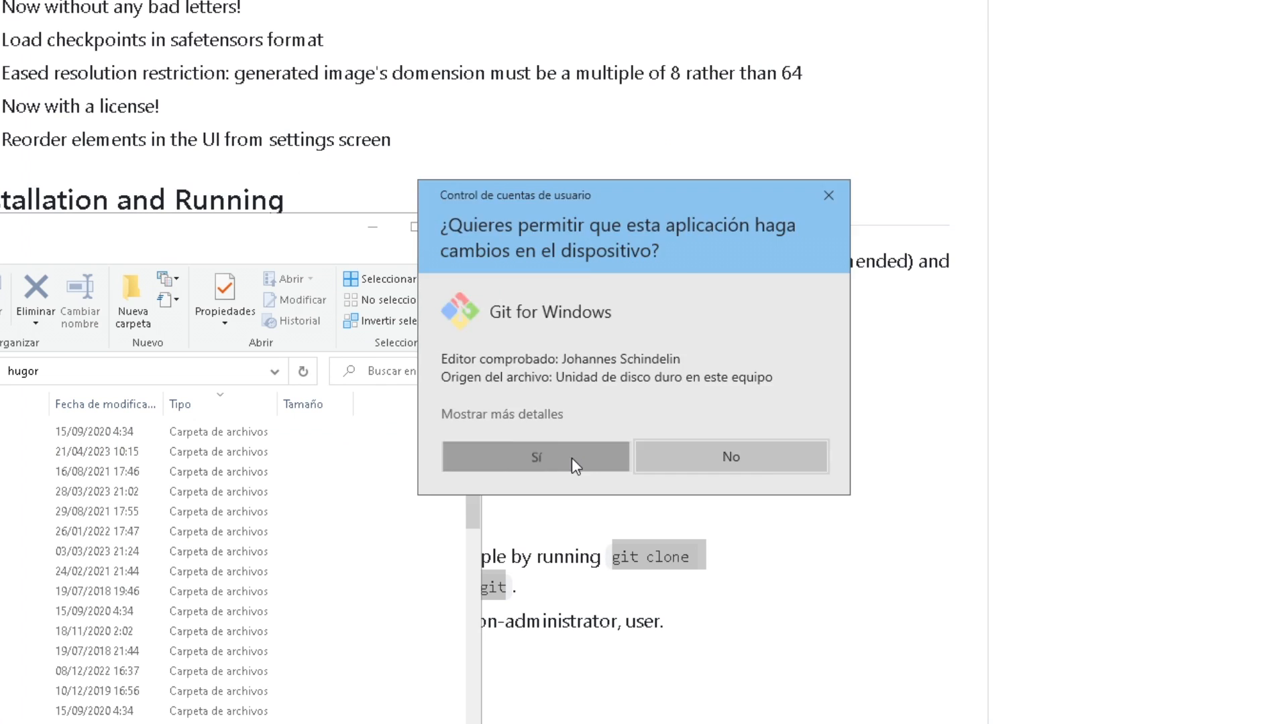
left_click(536, 456)
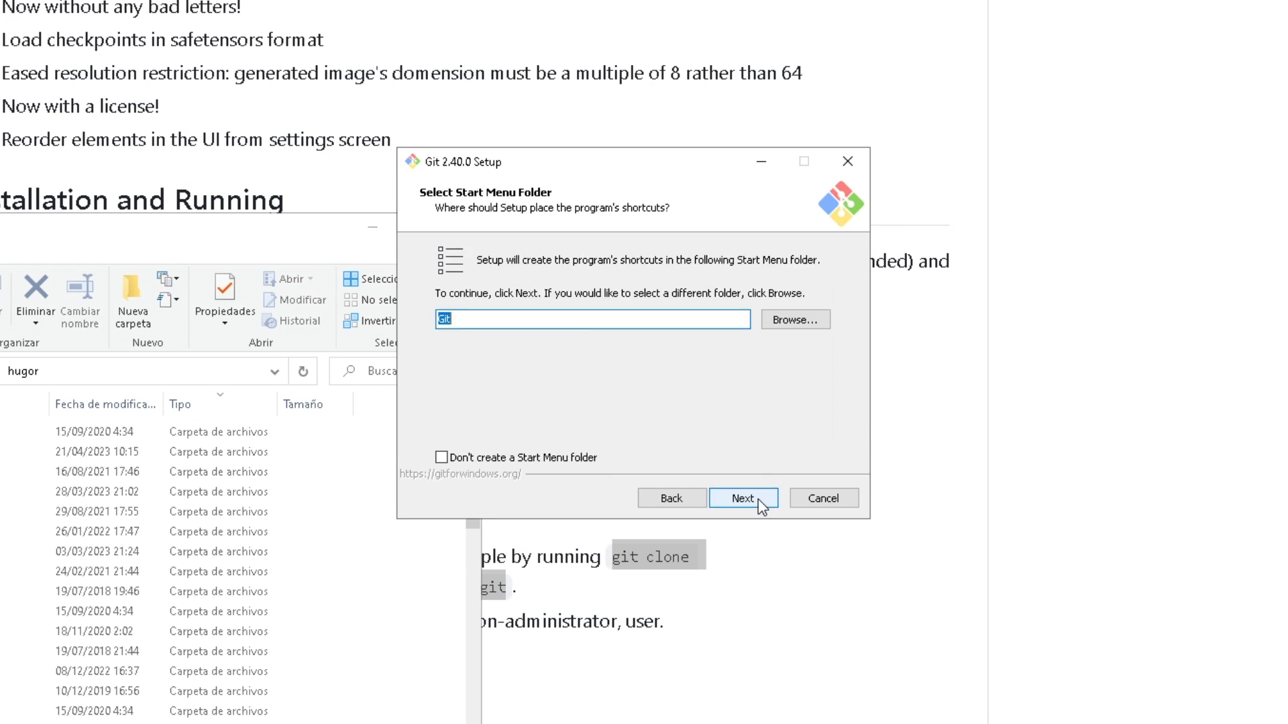
- Accept default shortcuts, branch name, line endings, console and credential options, and finish setup
left_click(743, 497)
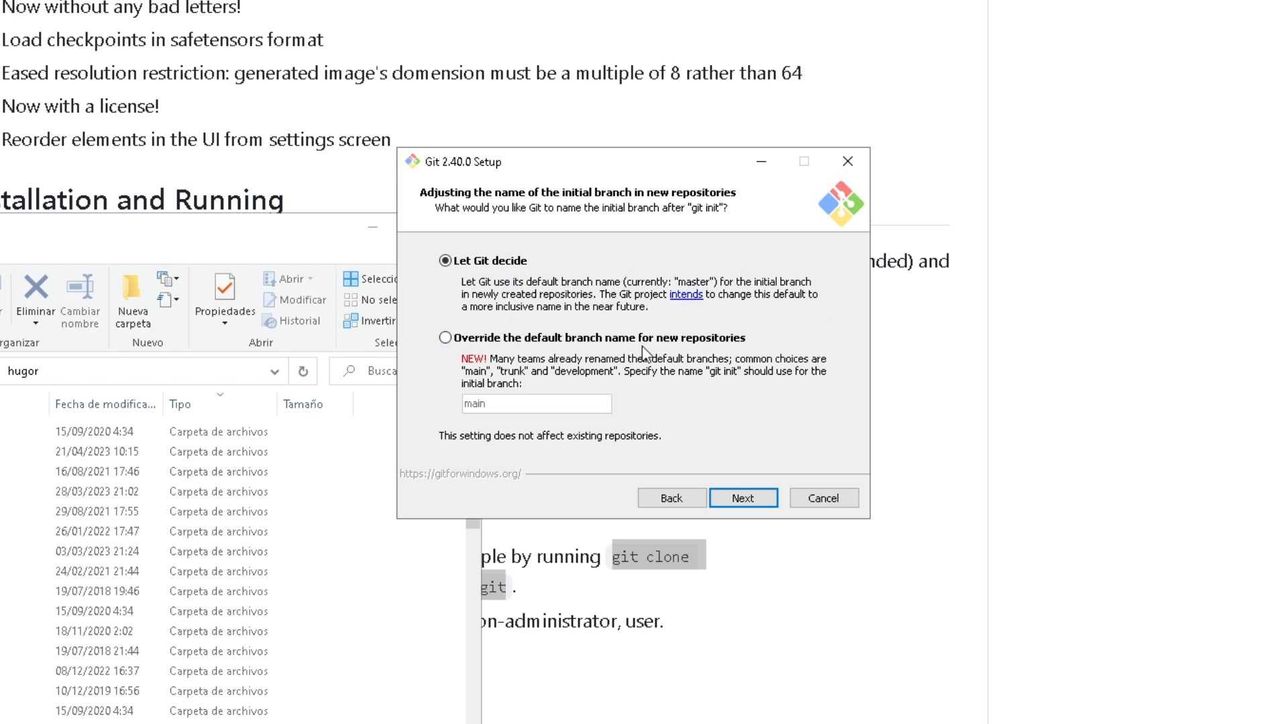
left_click(743, 498)
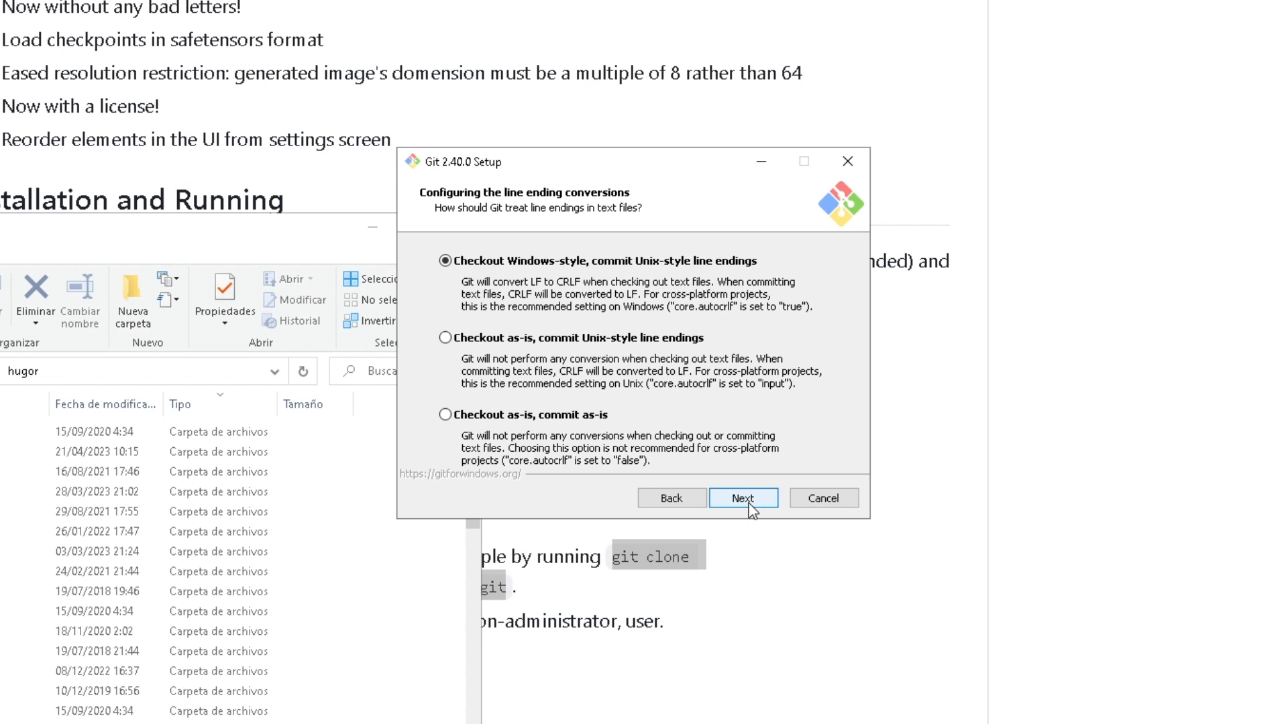
left_click(743, 497)
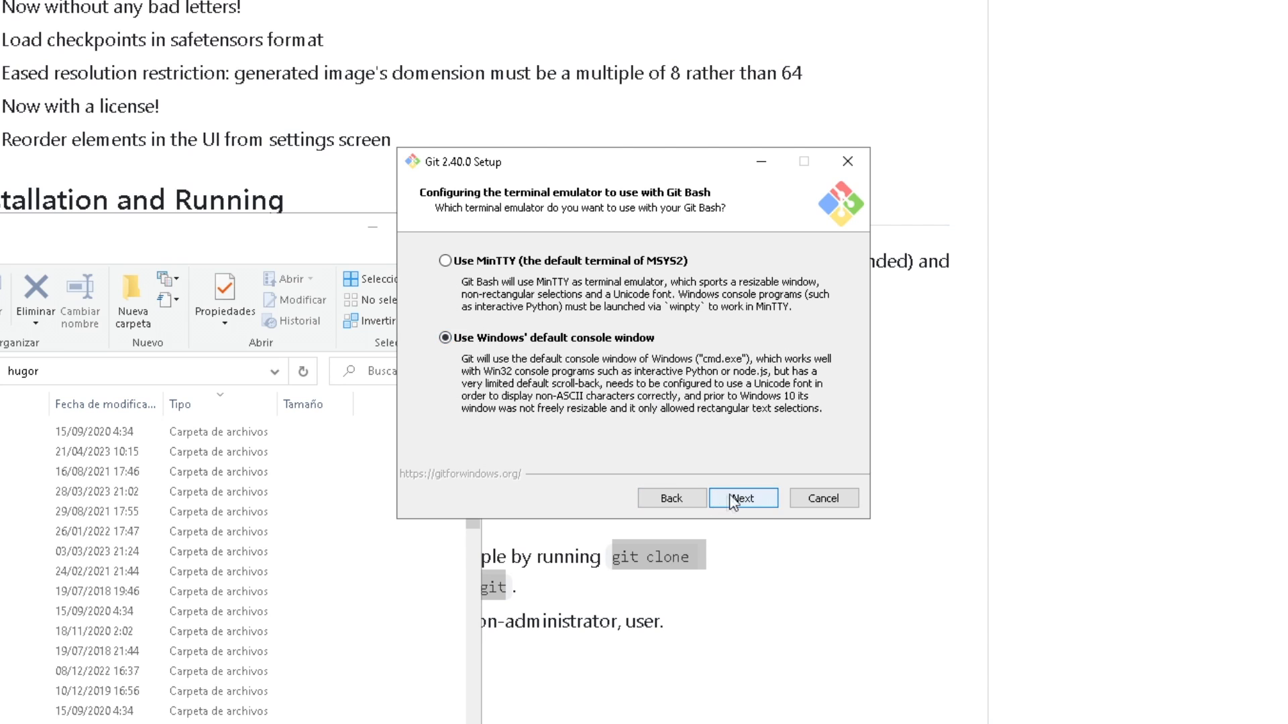
left_click(743, 497)
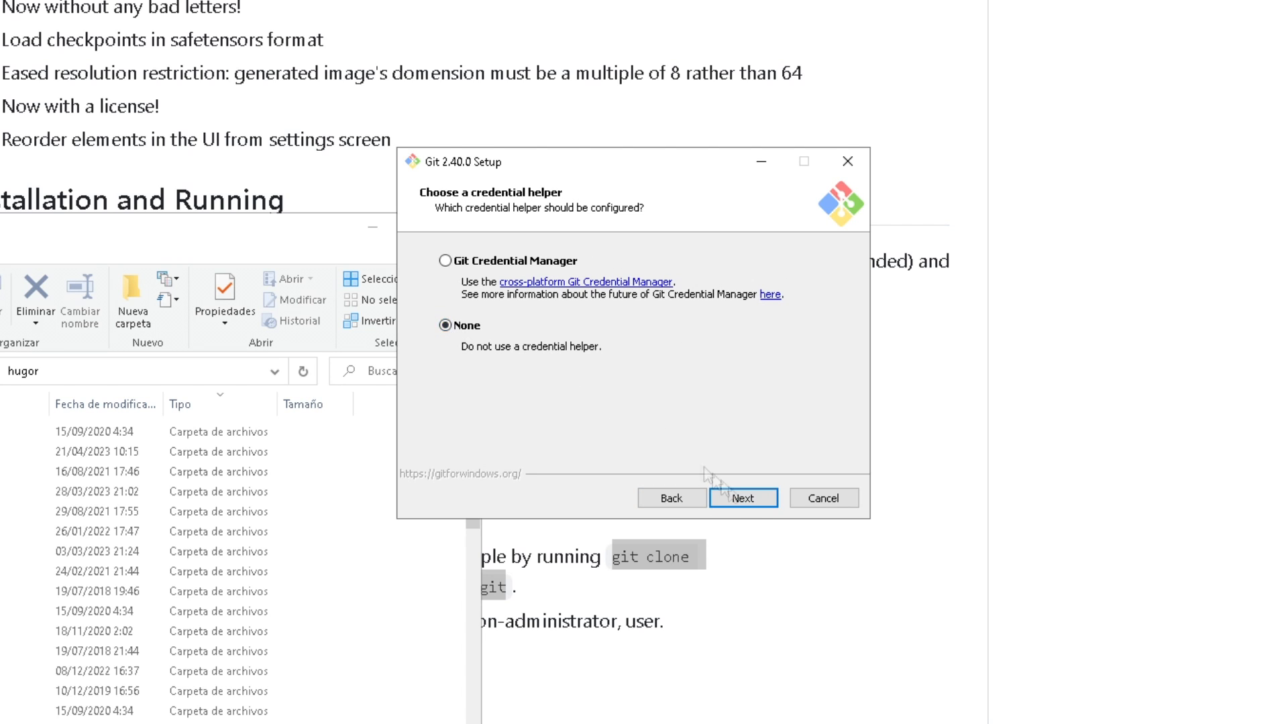
left_click(745, 497)
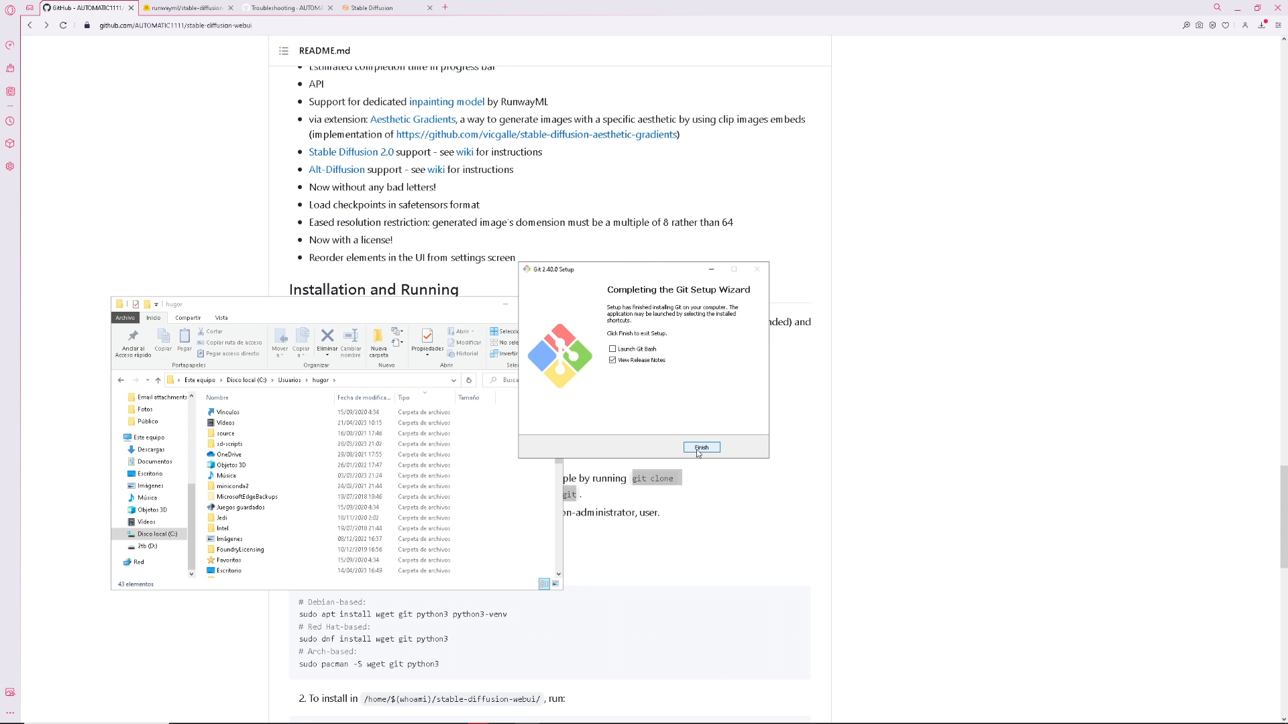
left_click(702, 447)
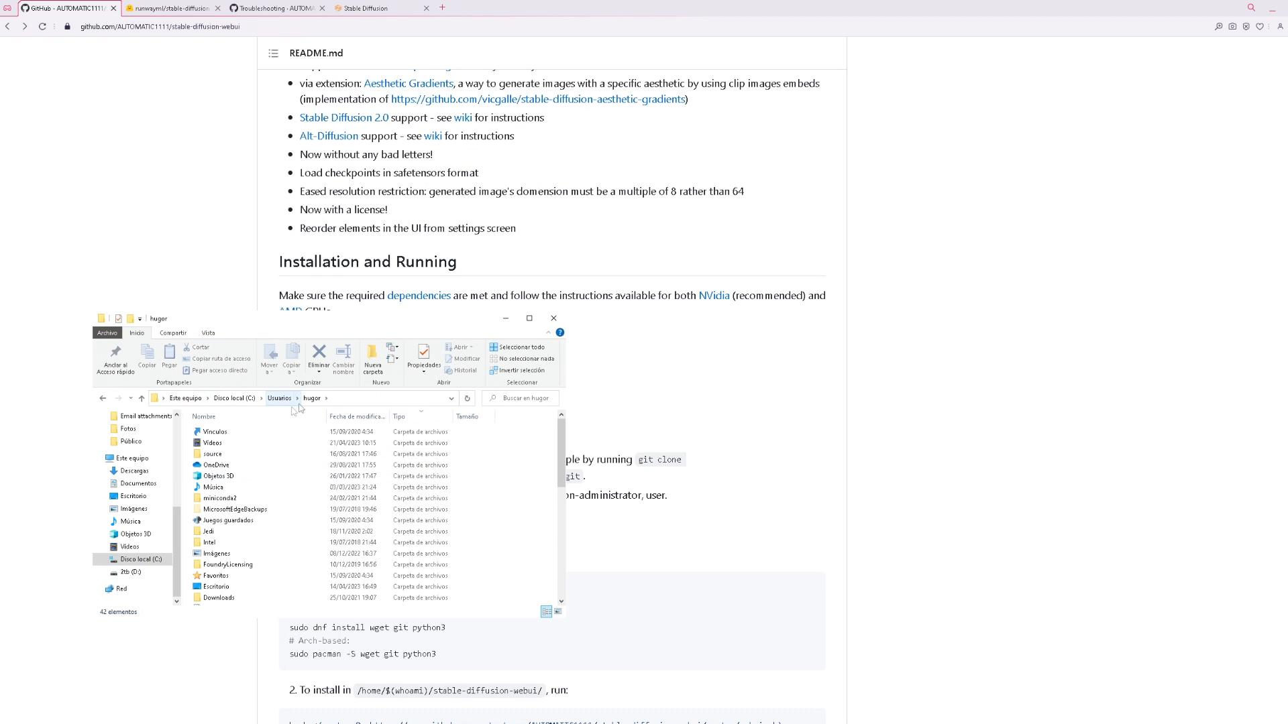
- Check the existing install folder's properties, then close the dialog without changes
left_click(138, 560)
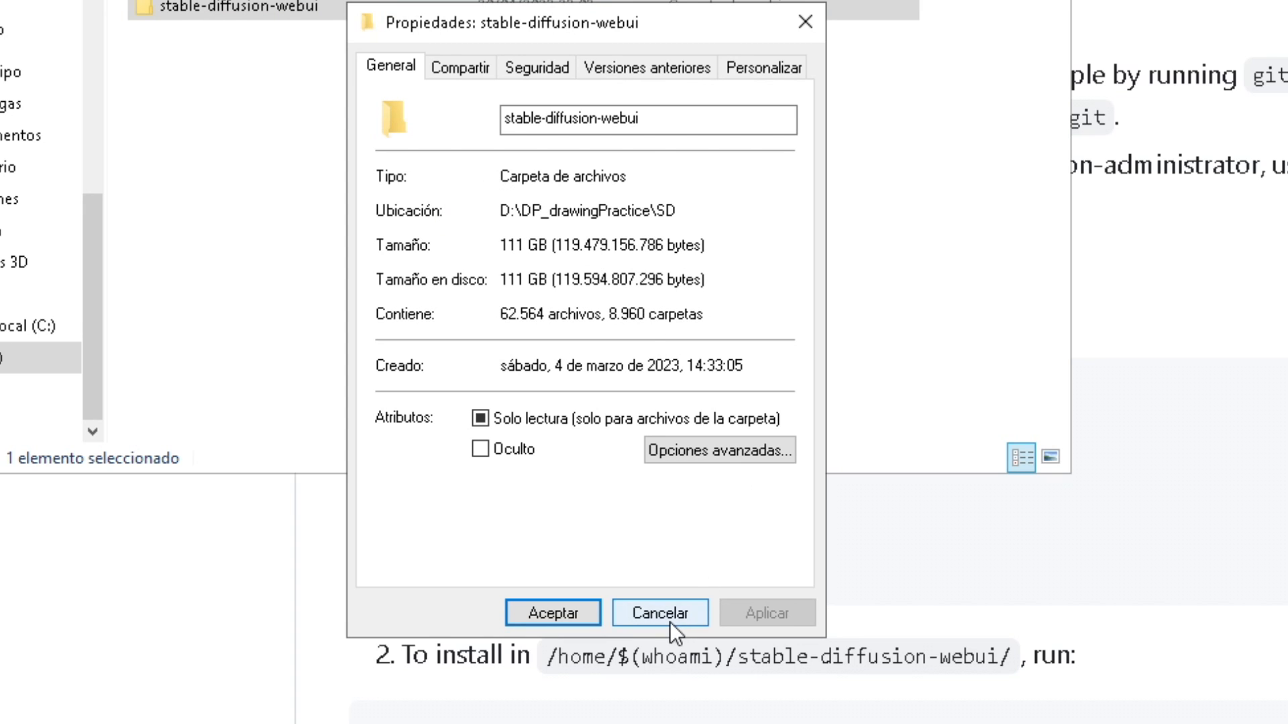
left_click(659, 612)
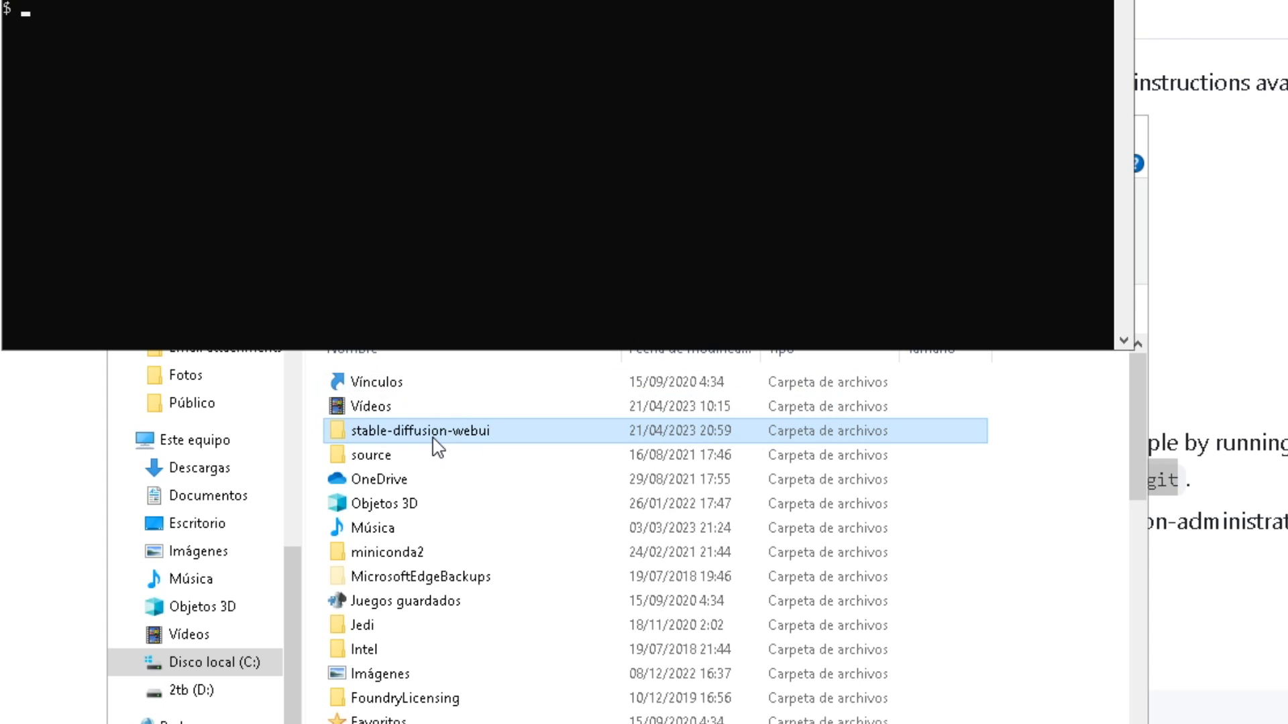
- Run webui-user.bat from the stable-diffusion-webui folder, then locate the real Python 3.10 install folder
double_click(418, 431)
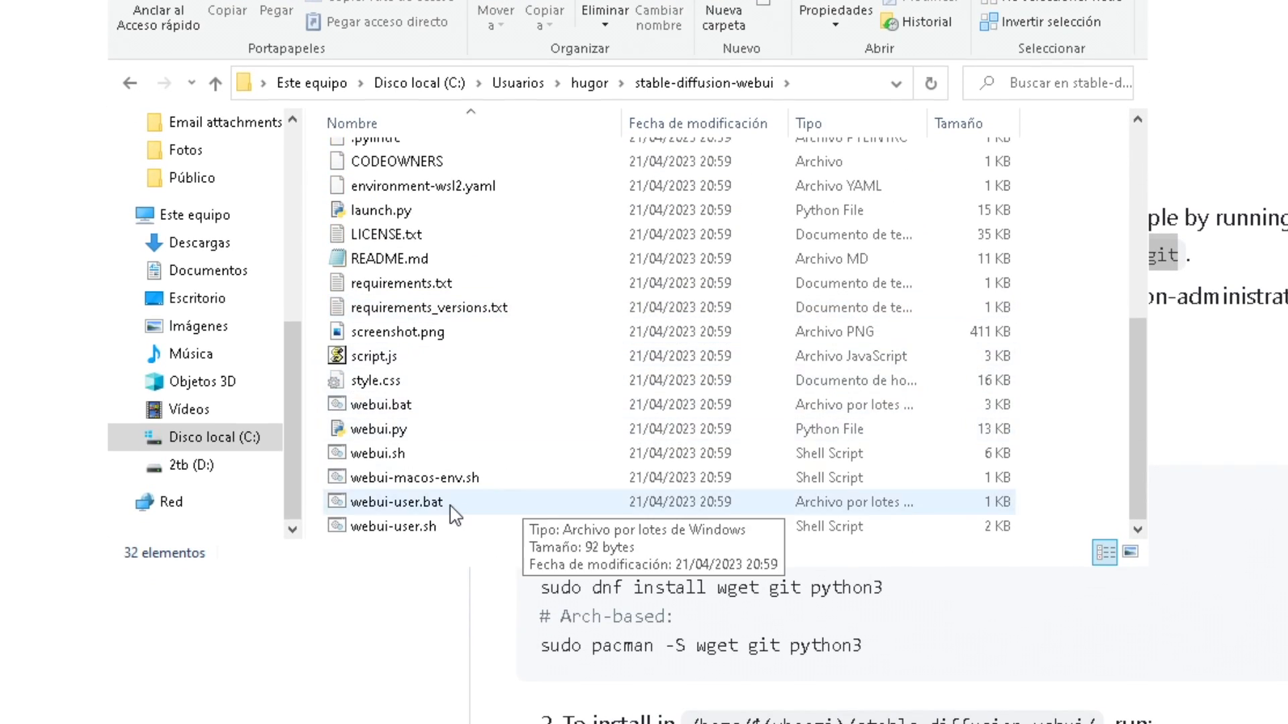
left_click(395, 501)
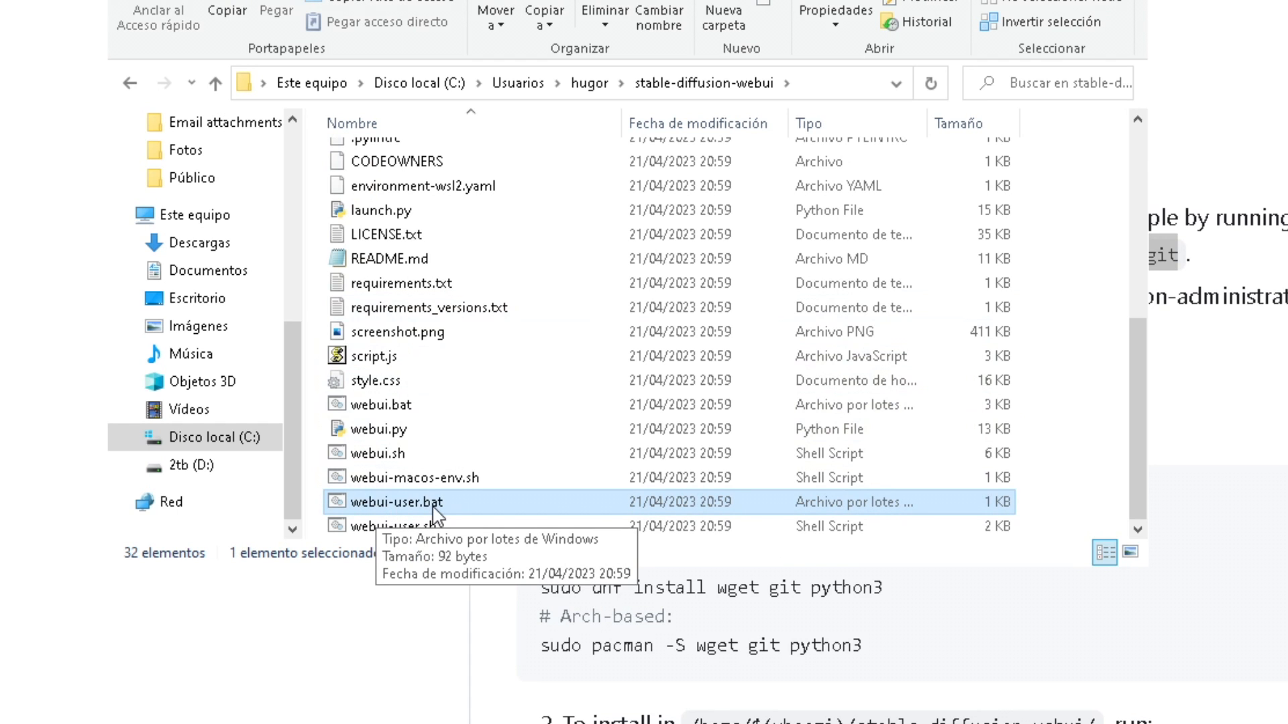
double_click(399, 501)
type("pyth")
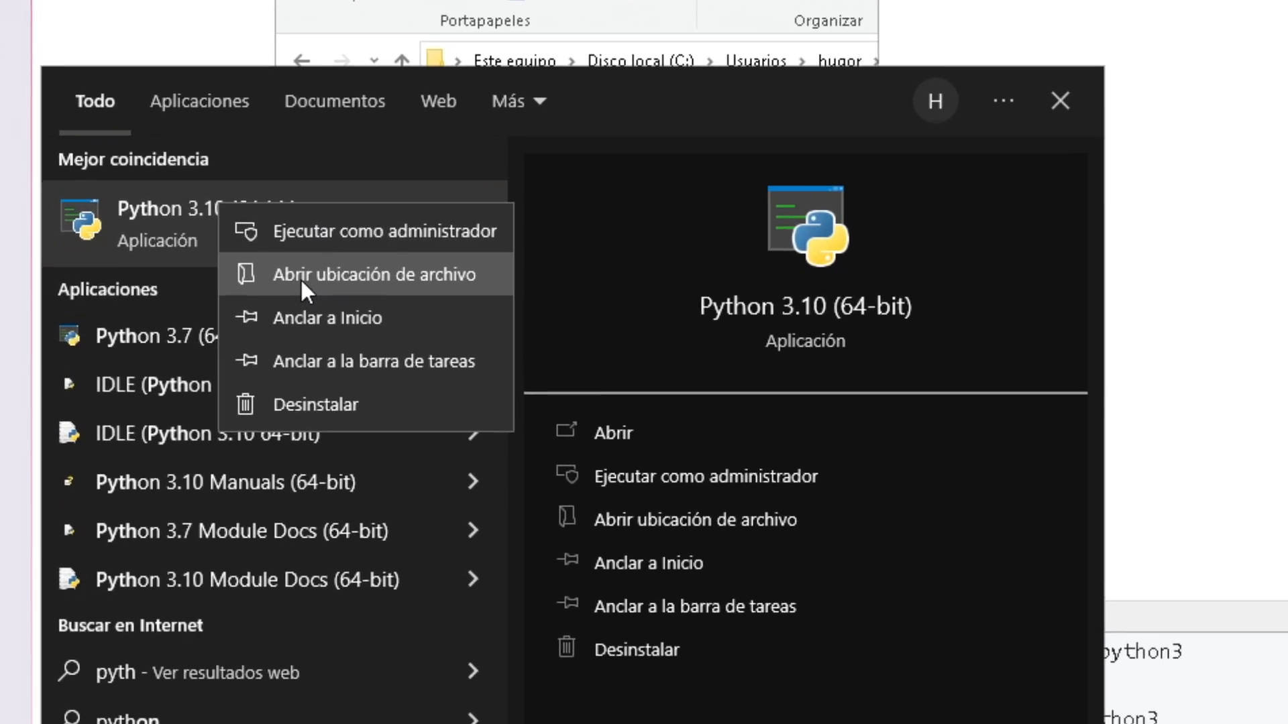
left_click(366, 274)
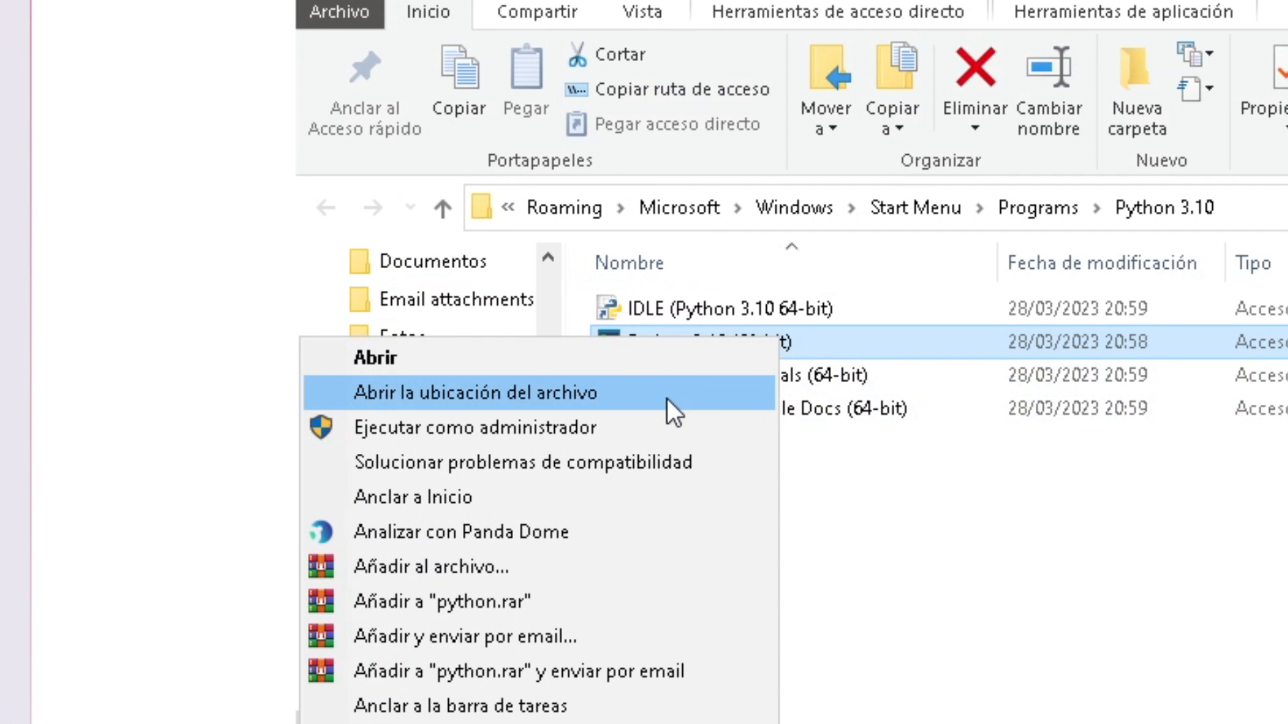
left_click(460, 393)
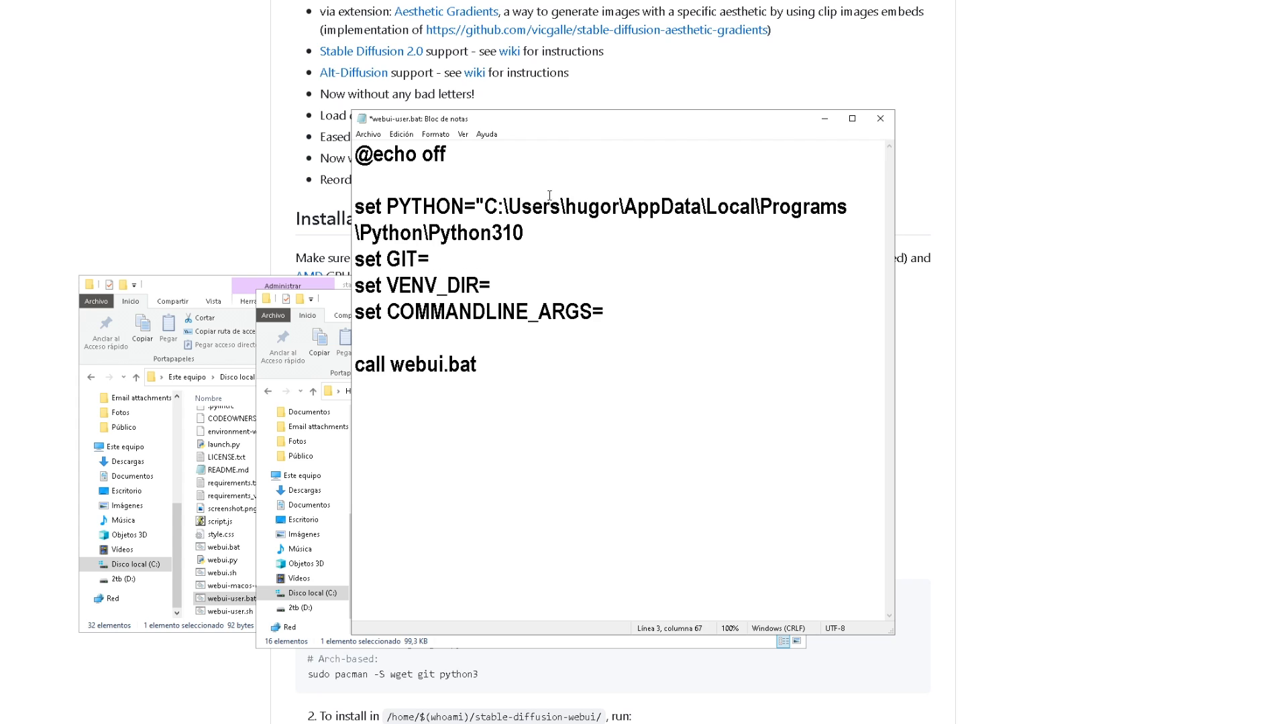
- Append \python.exe" to the PYTHON path and add a 'git pull' line in webui-user.bat
type("\\python.exe\"")
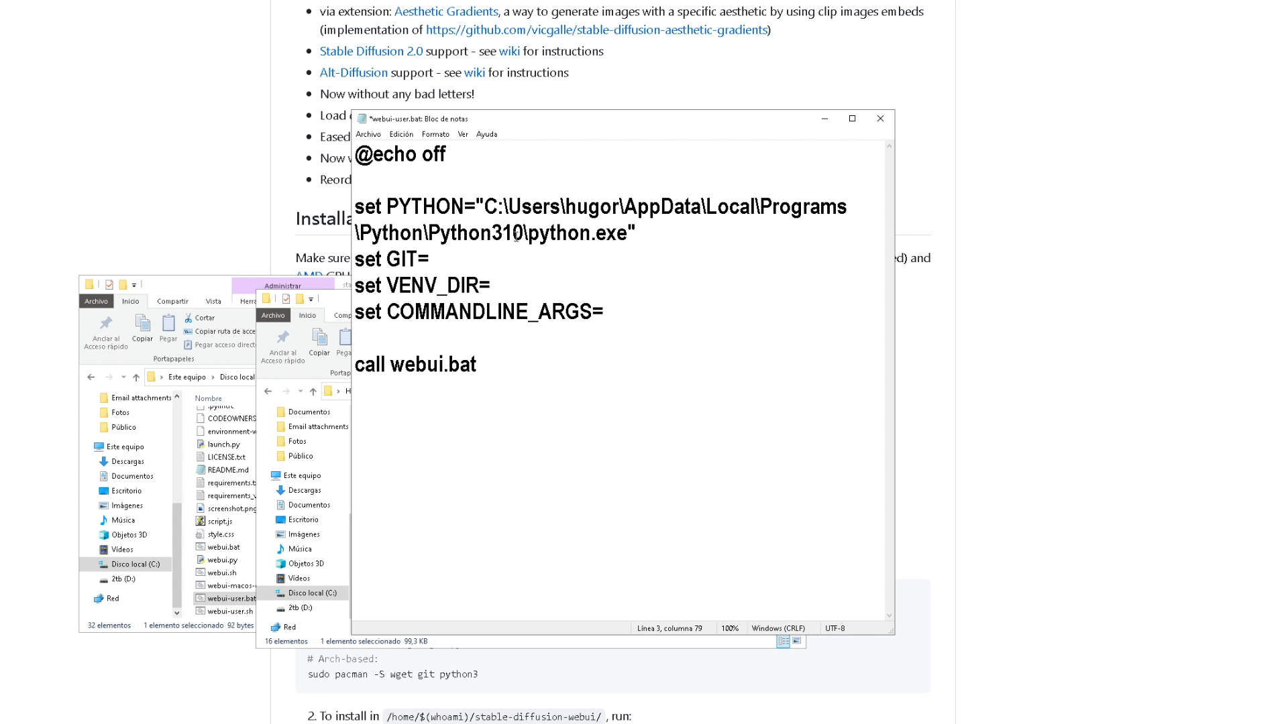
type("git")
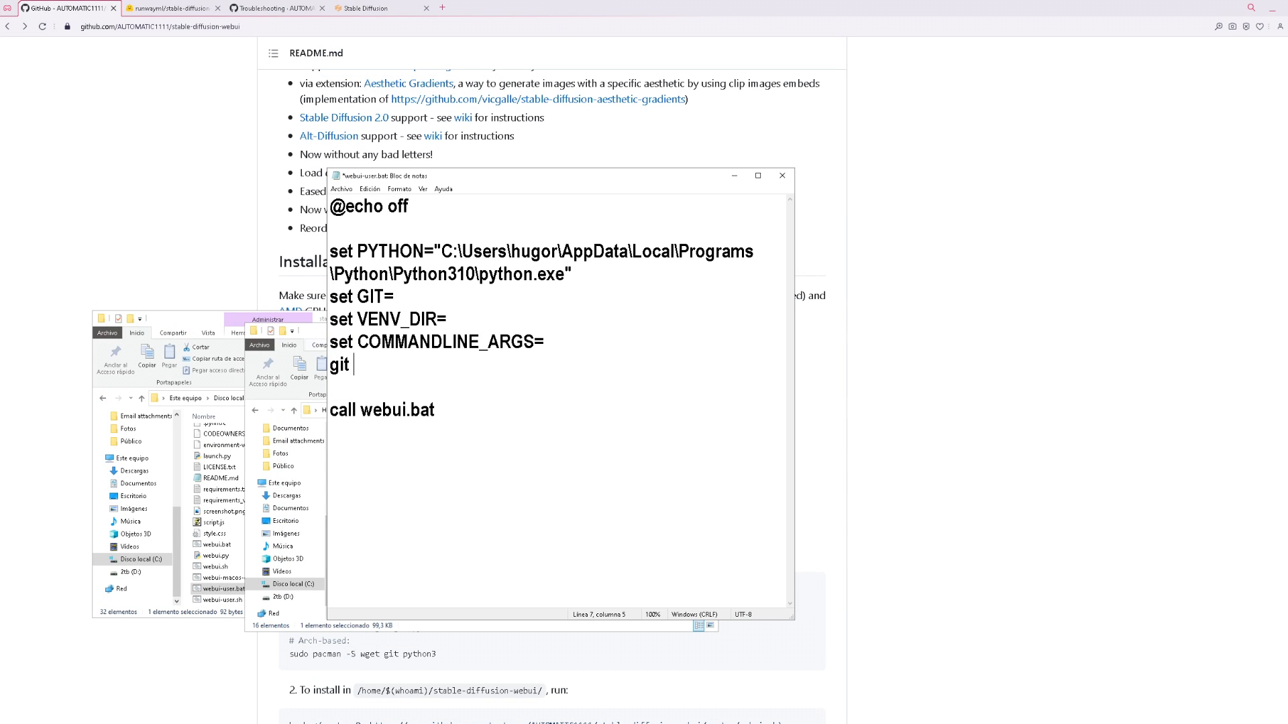
type("pull")
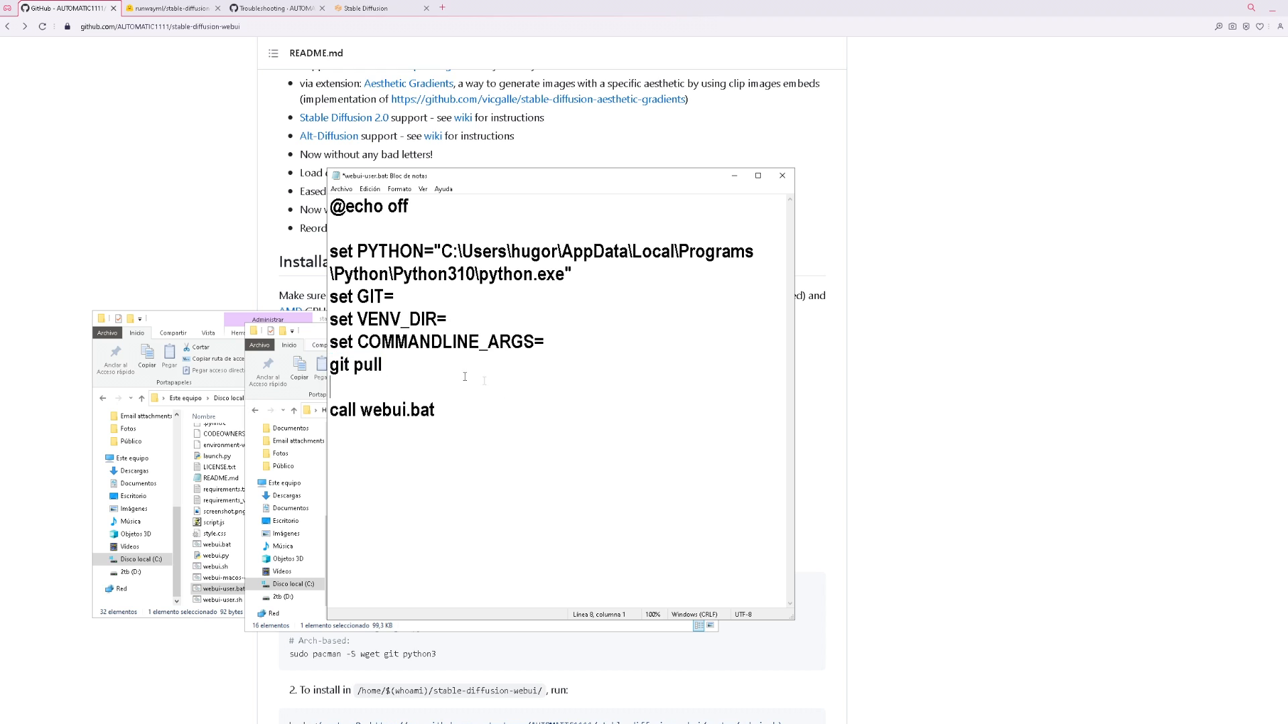
double_click(354, 364)
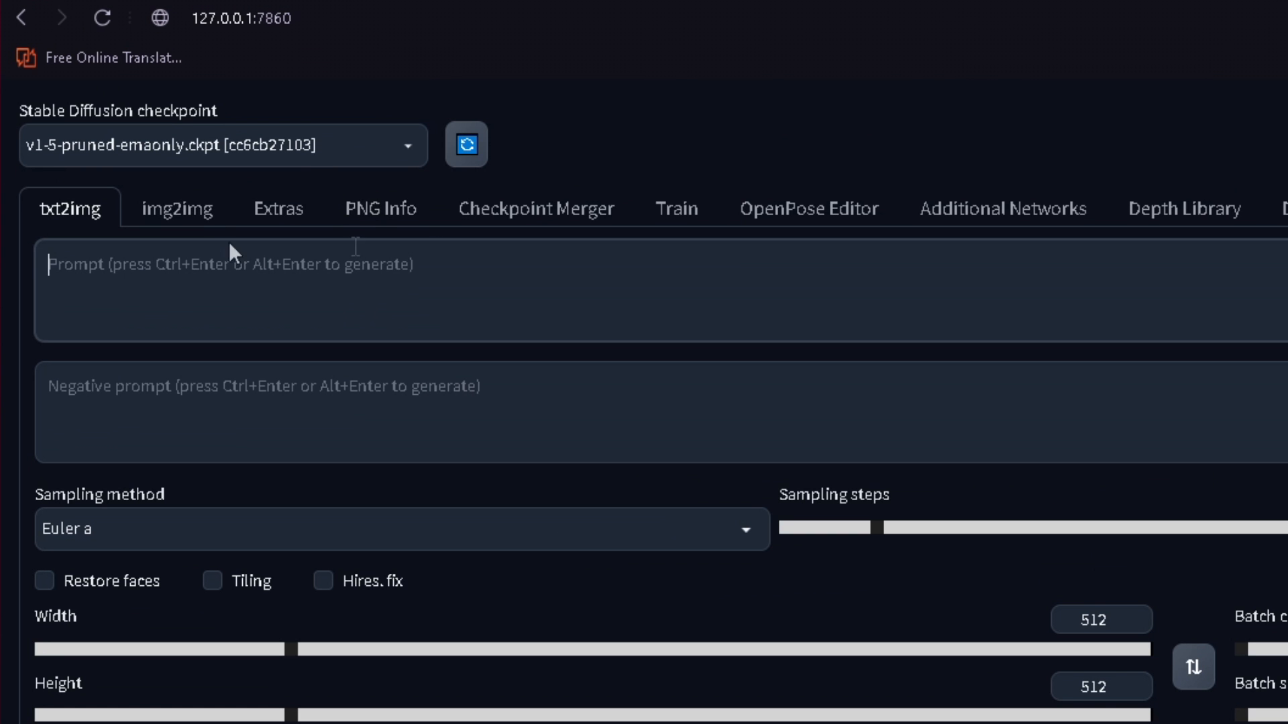
left_click(222, 146)
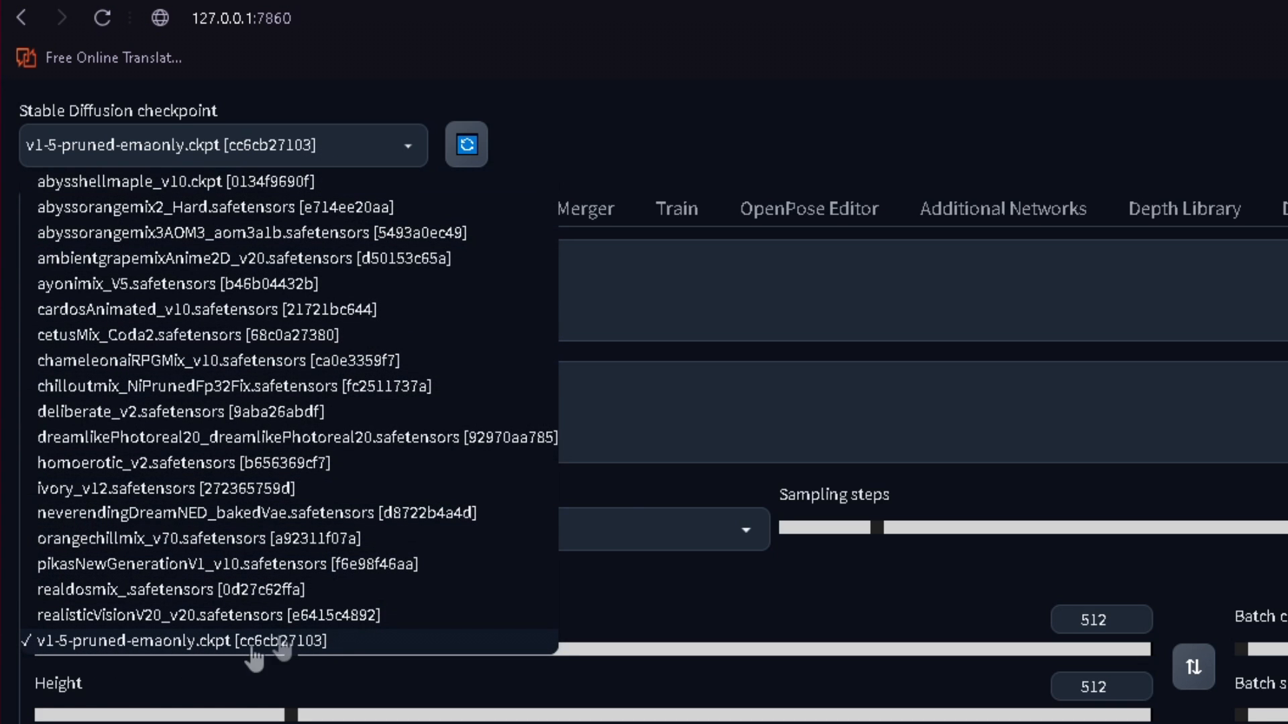
left_click(150, 642)
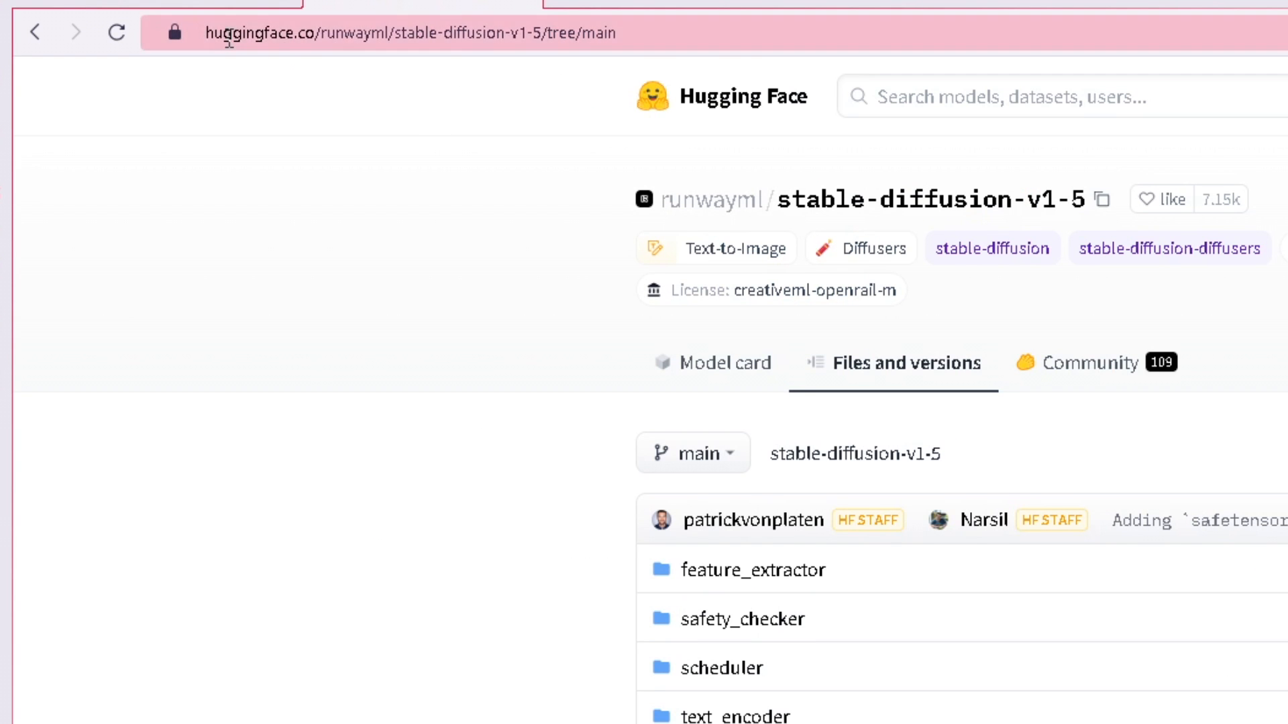
- Scroll down the stable-diffusion-webui folder listing and open the models folder
scroll("down", 3)
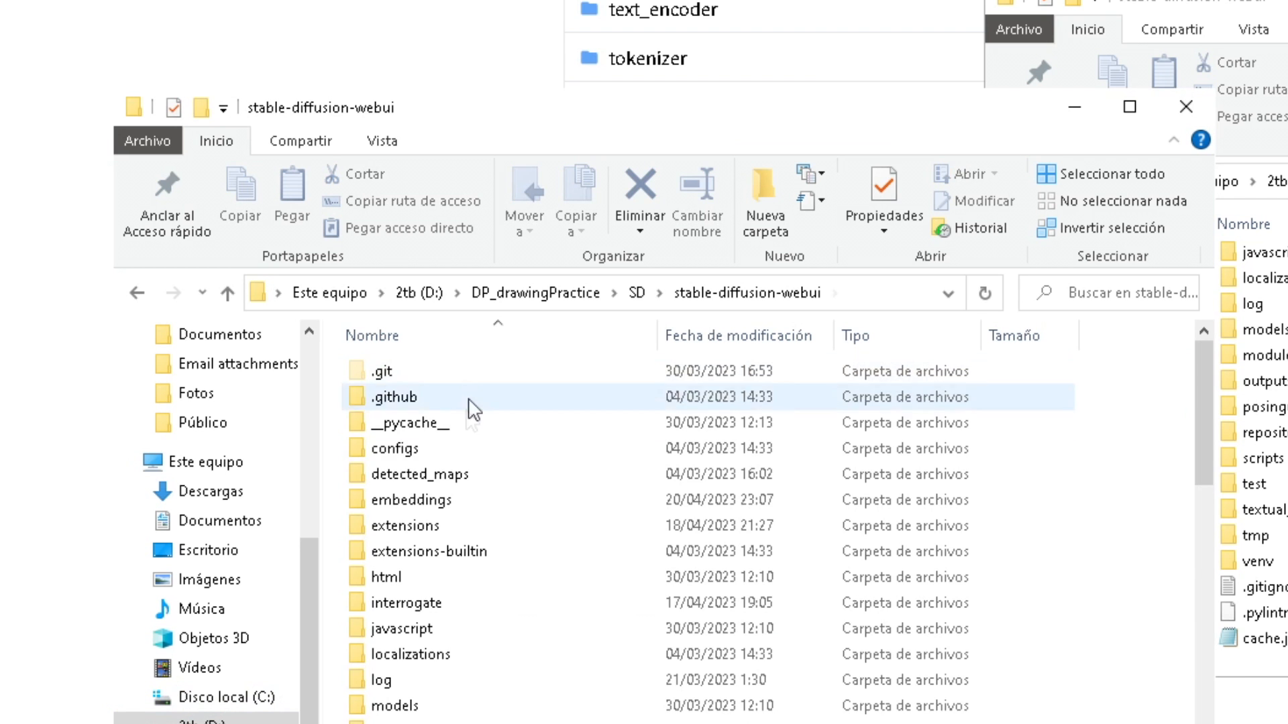
scroll("down", 3)
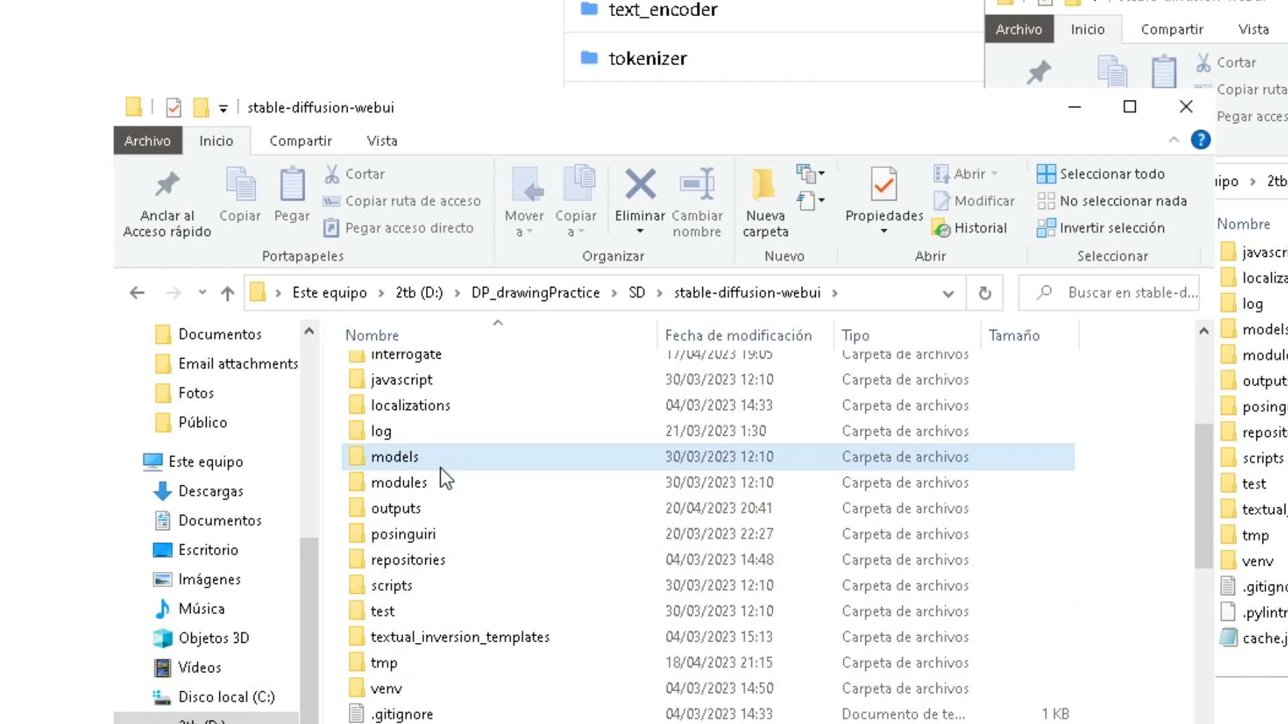
double_click(394, 457)
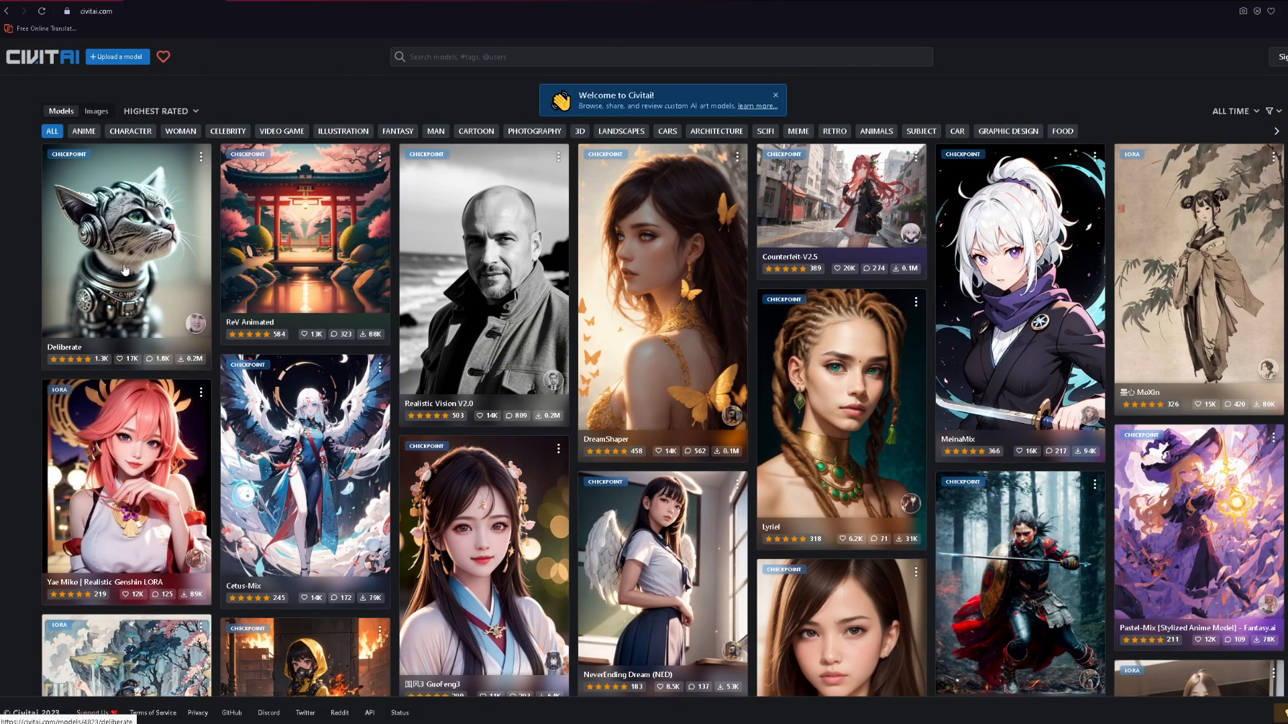
scroll("down", 3)
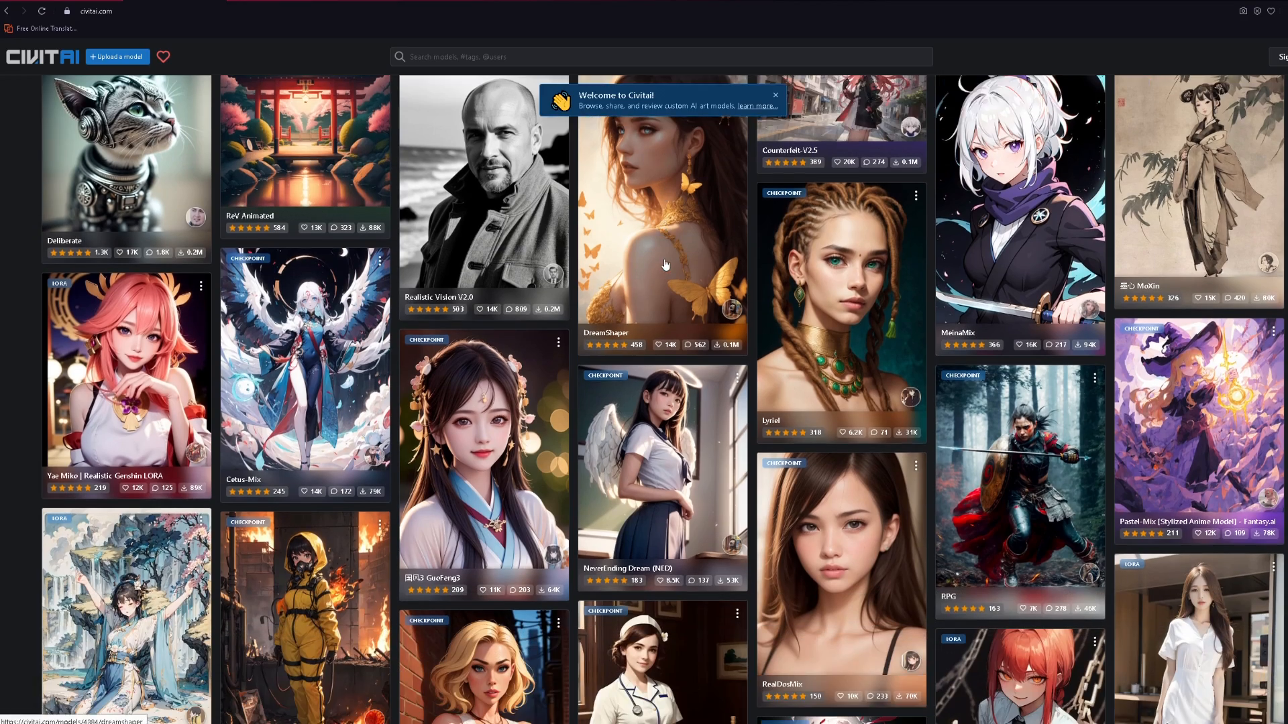
scroll("down", 3)
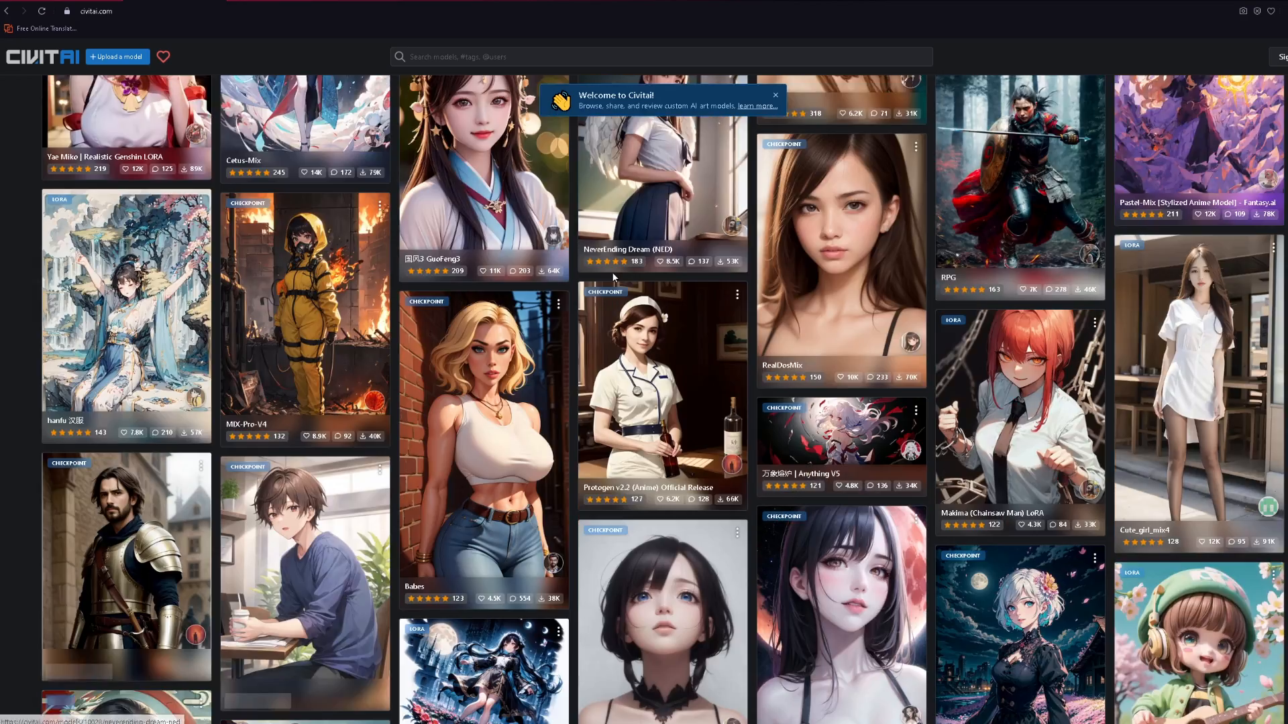
scroll("down", 3)
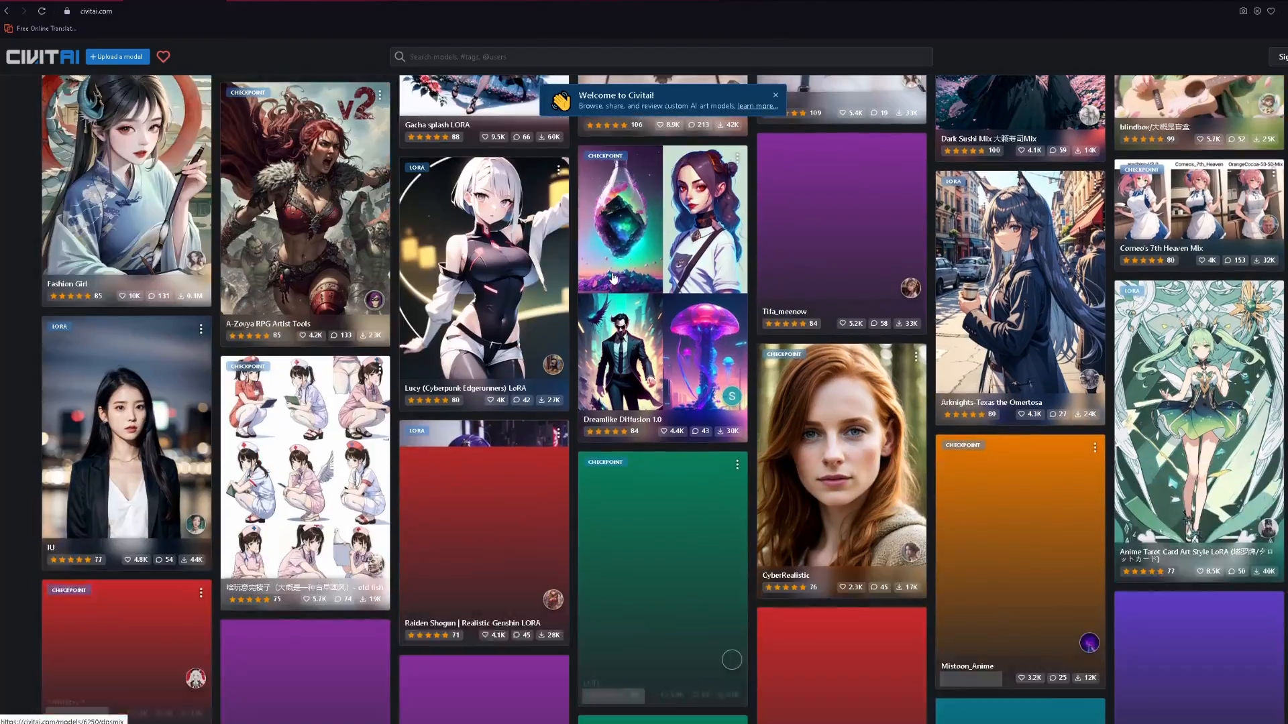
scroll("down", 3)
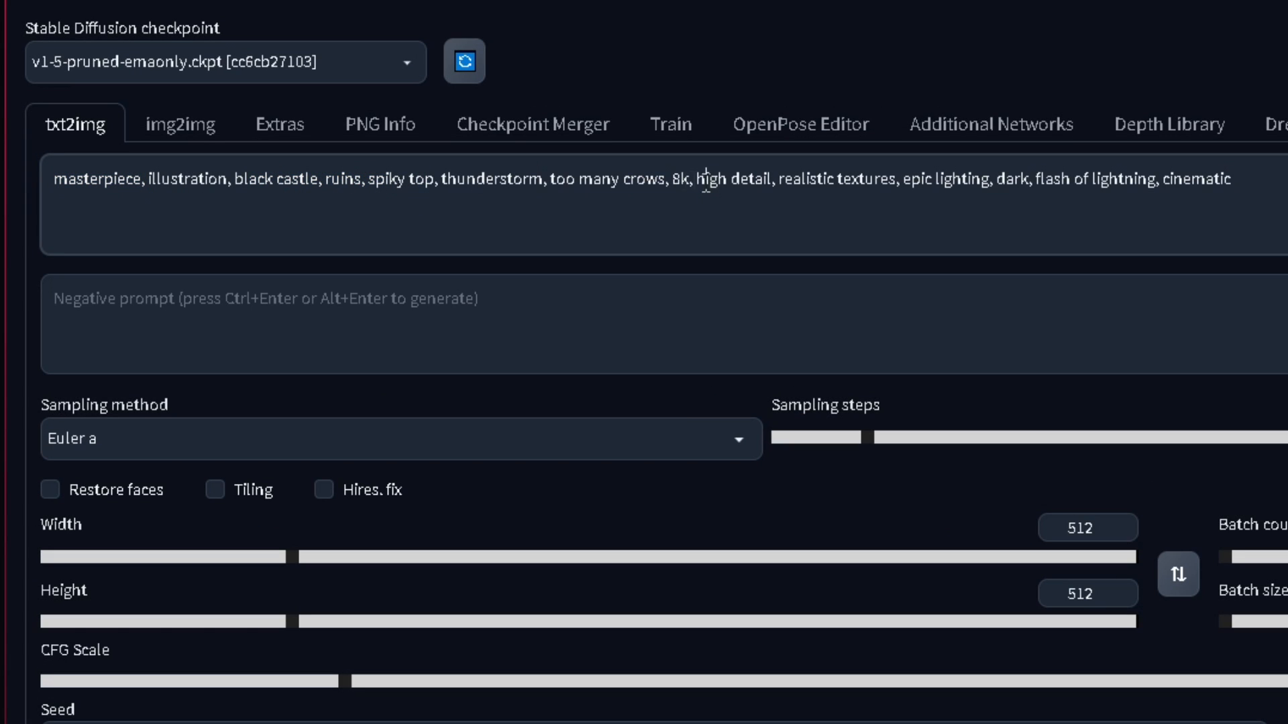
mouse_move(914, 195)
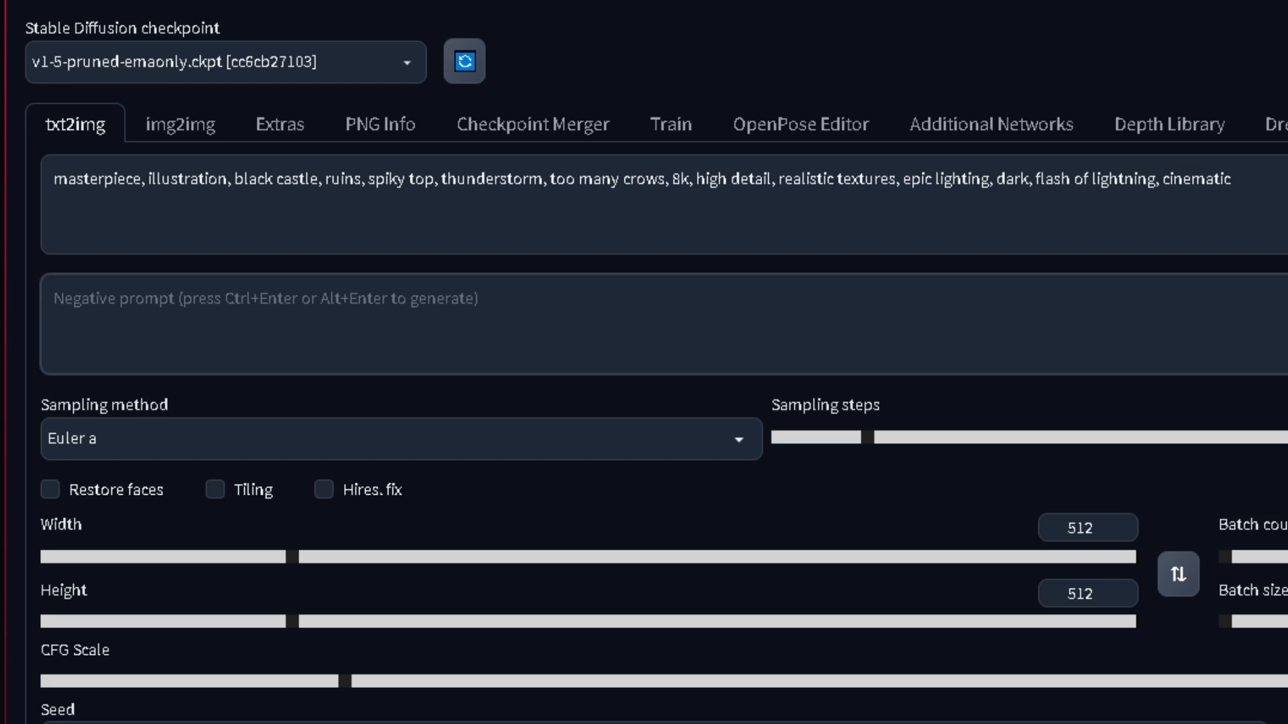
- Enter negative prompt 'human, people, watermark, text, add, lowres, poor quality', width 768, batch size 4
type("human, people, watermark, text, add, lowres, poor quality")
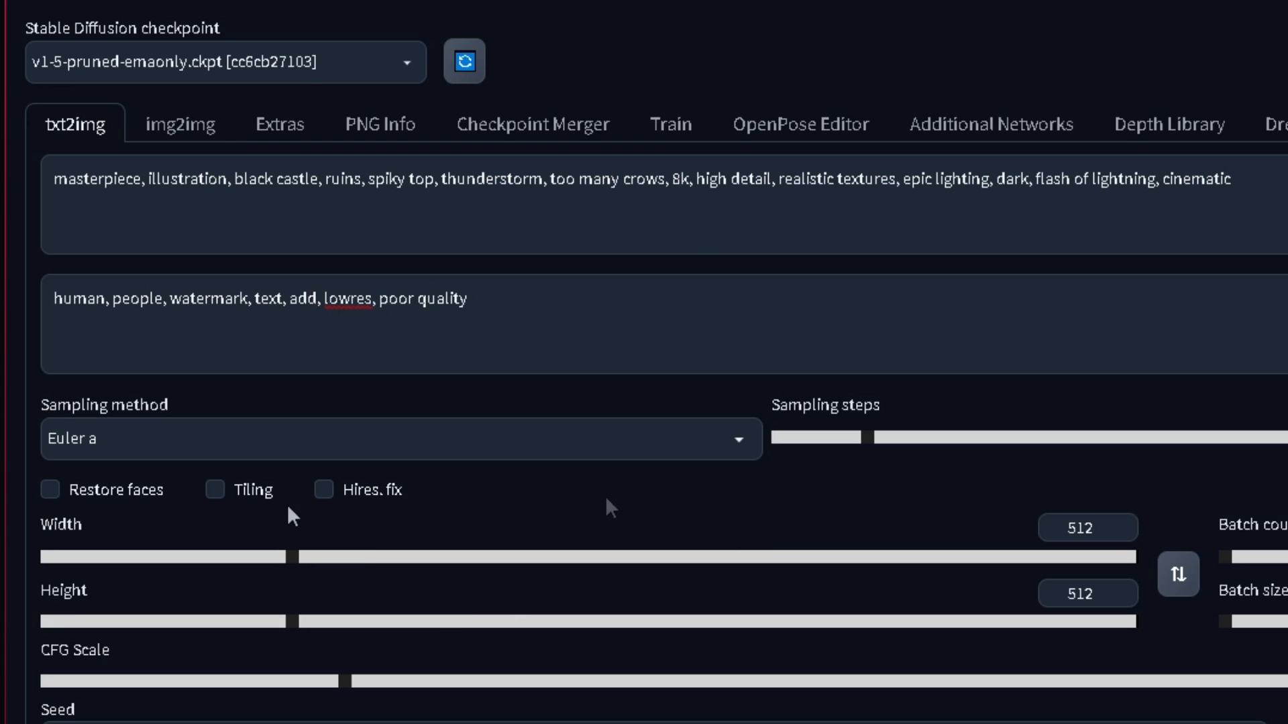
left_click(379, 444)
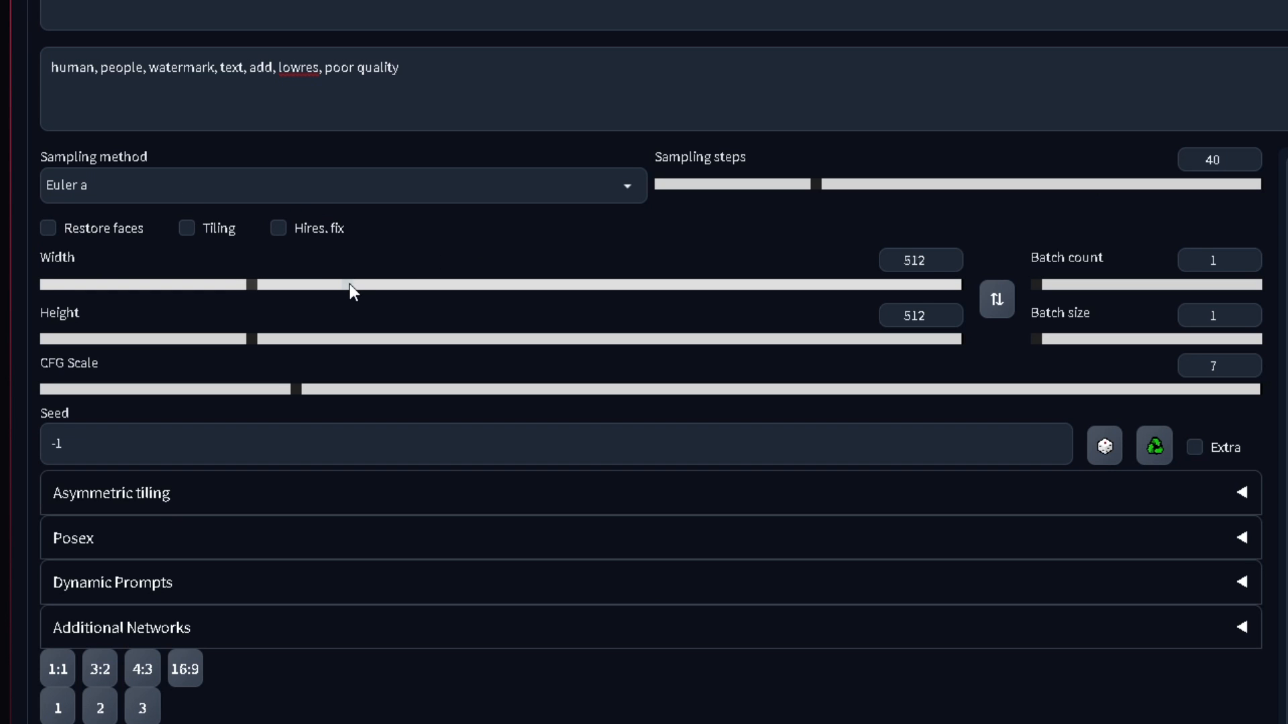
left_click_drag(256, 285, 364, 284)
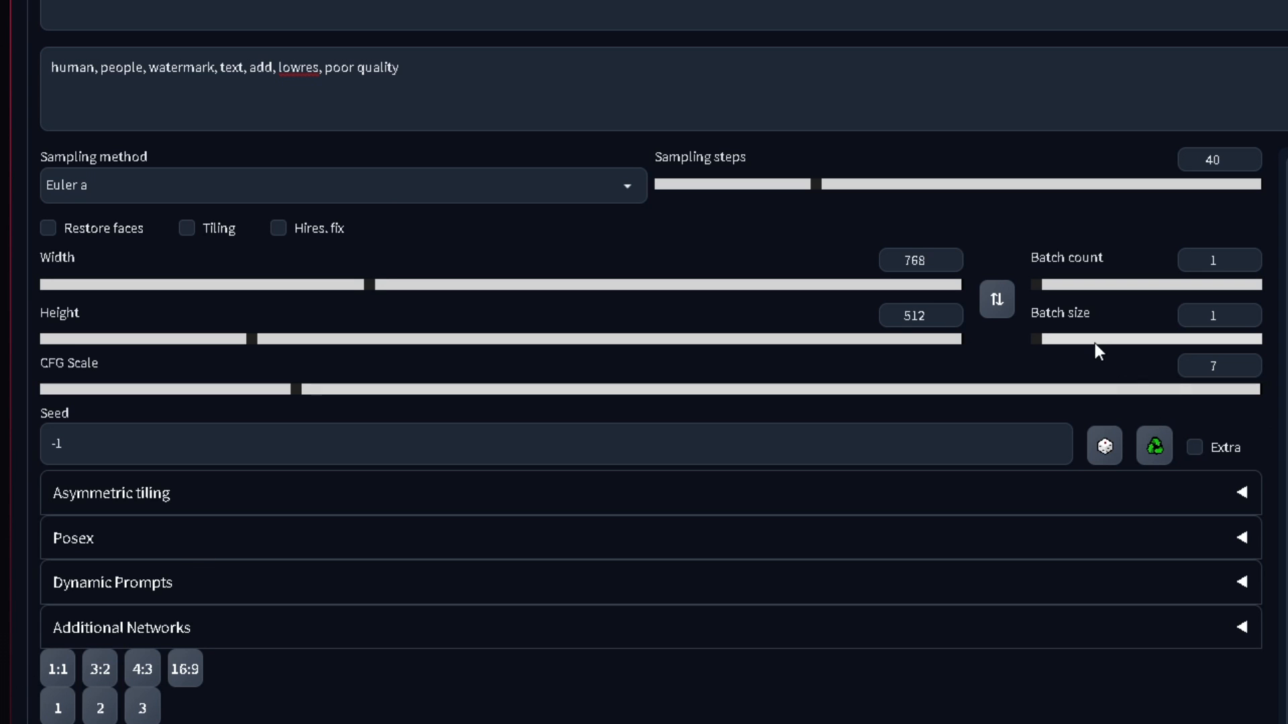
left_click_drag(1043, 337, 1141, 337)
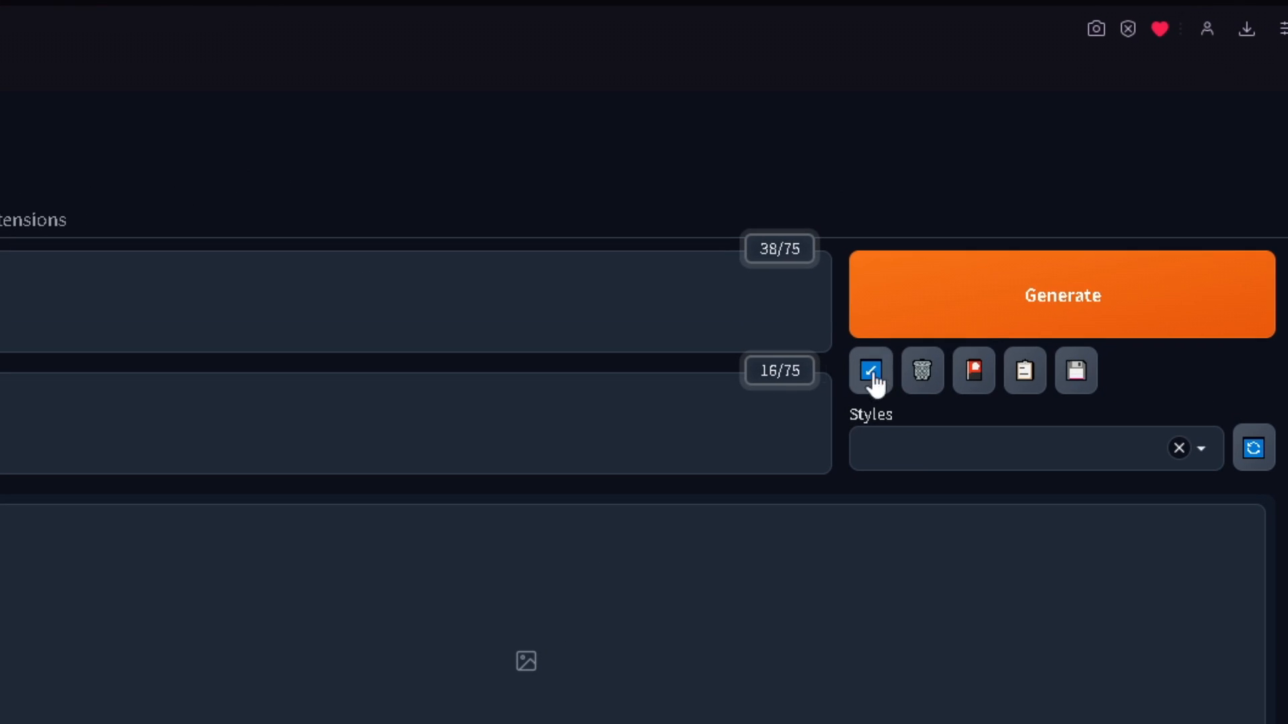
- Generate the batch of castle images and view the one with lightning
left_click(1063, 295)
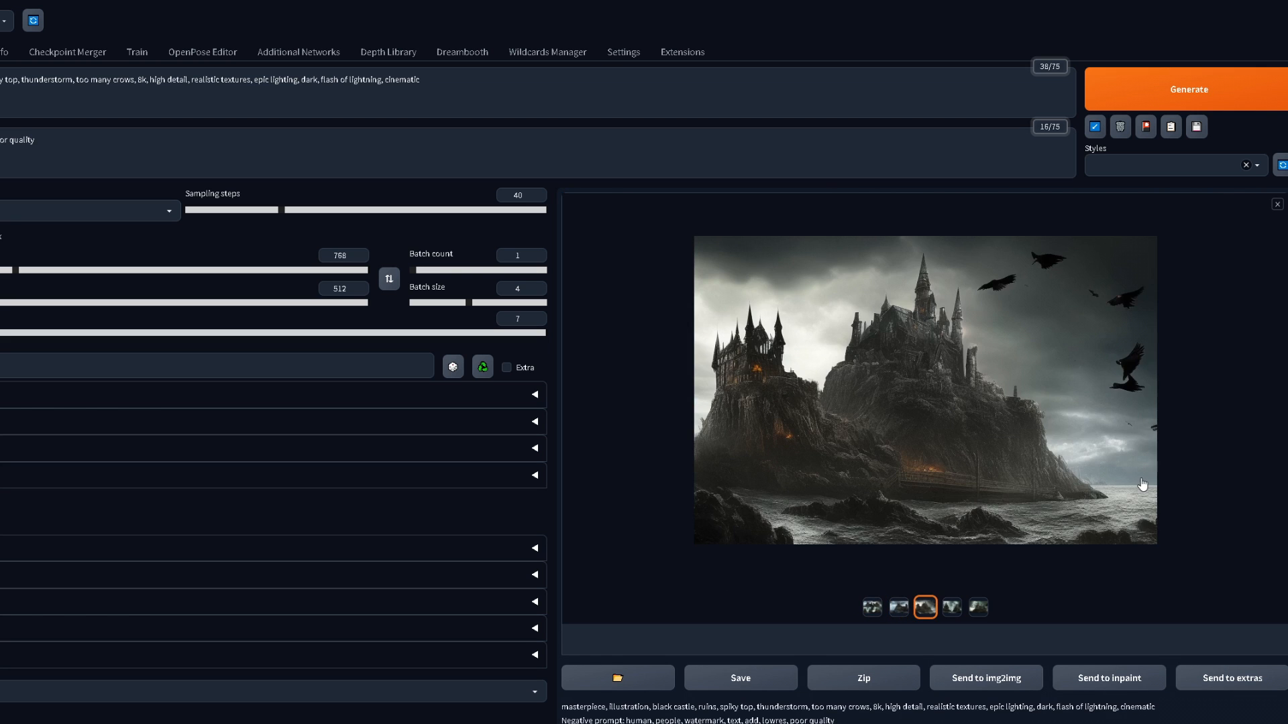
left_click(978, 607)
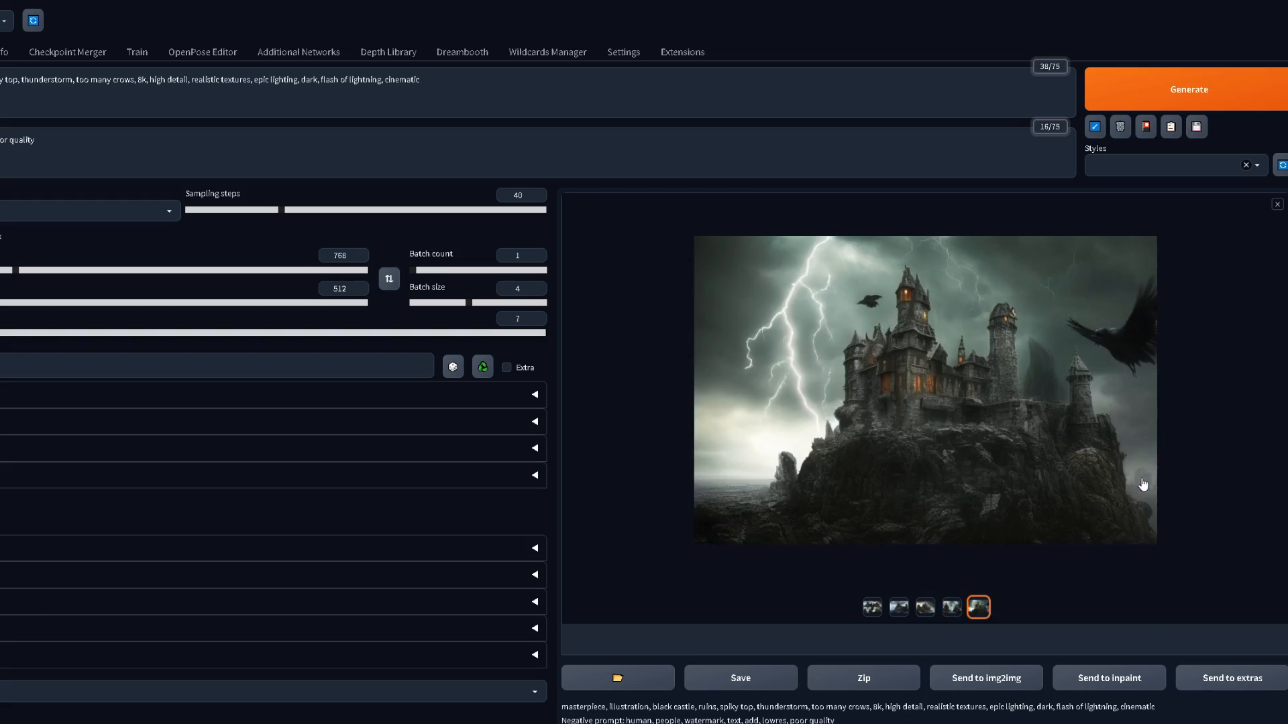